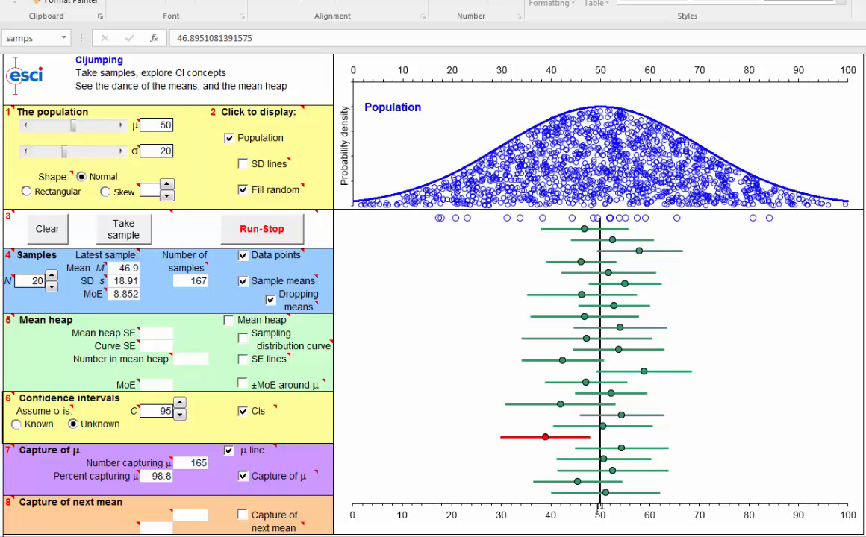
mouse_move(624, 289)
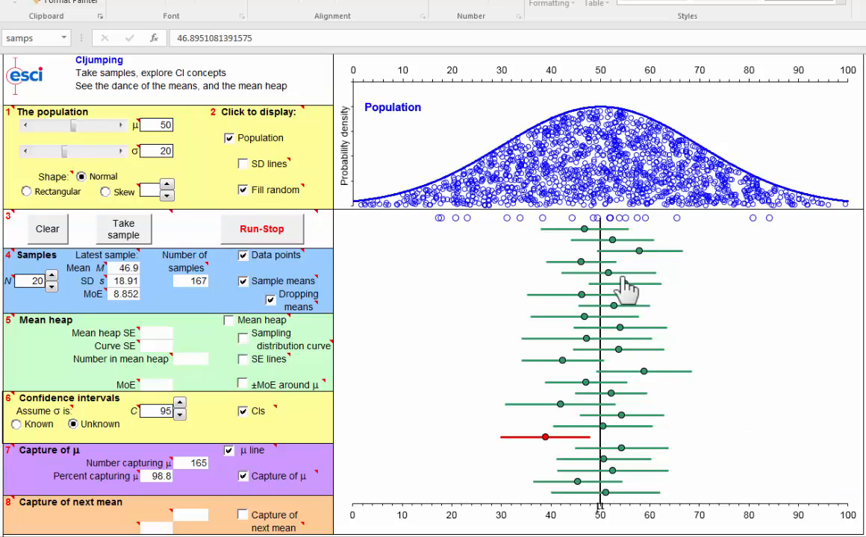
mouse_move(612, 276)
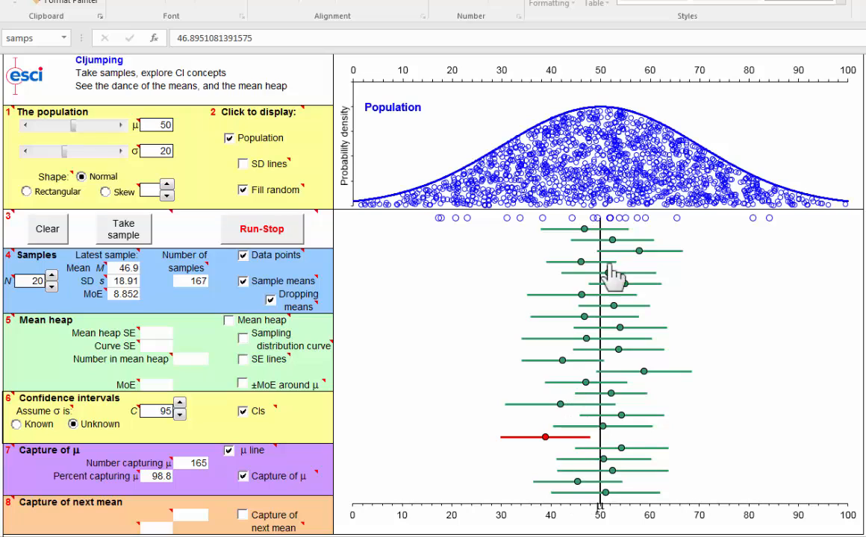
mouse_move(597, 261)
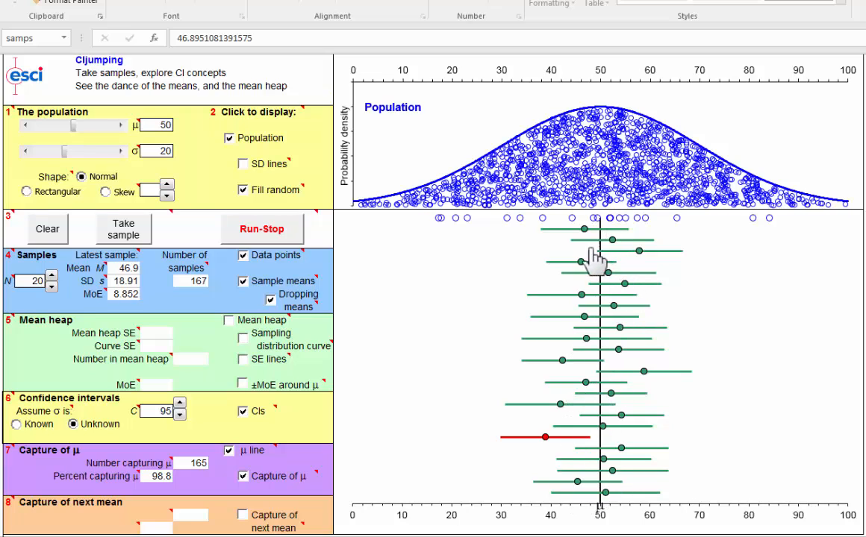
mouse_move(649, 396)
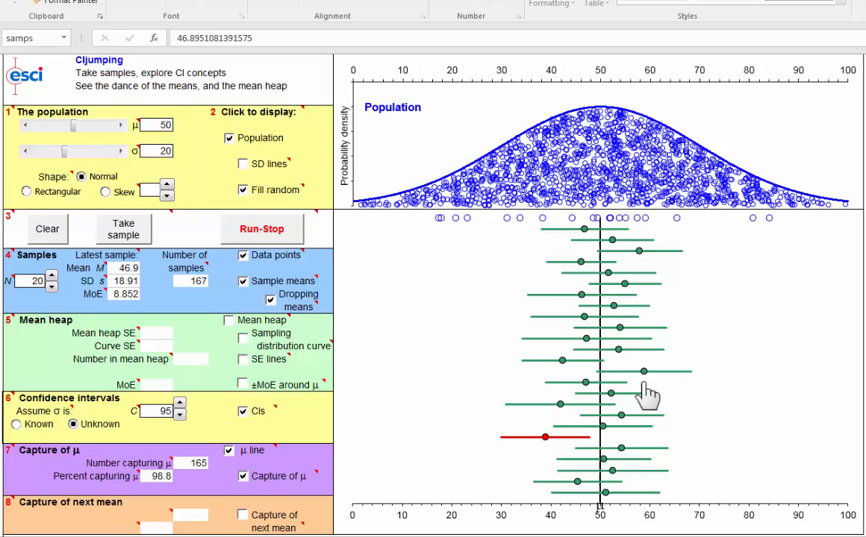
mouse_move(604, 216)
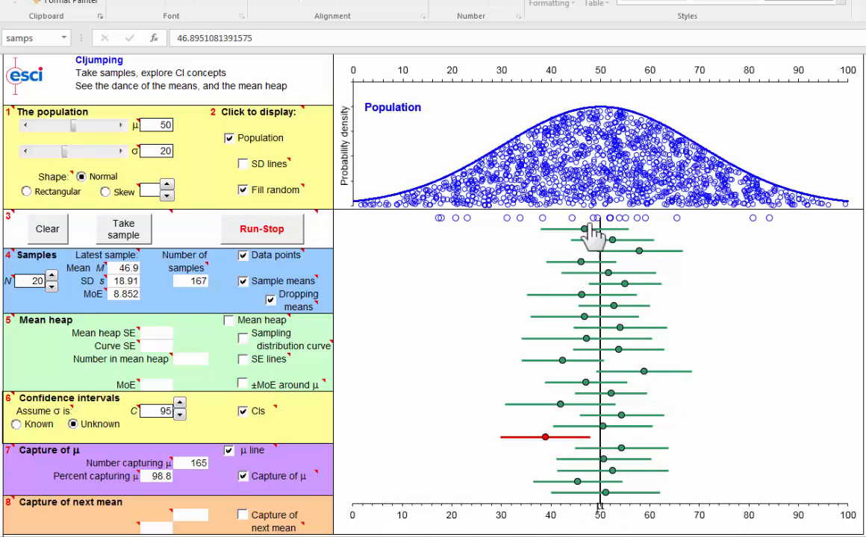
mouse_move(594, 206)
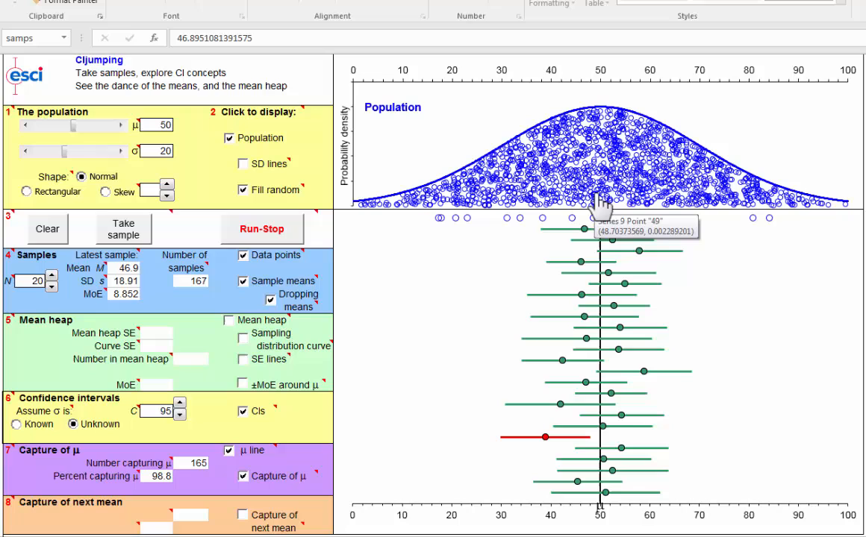
mouse_move(594, 122)
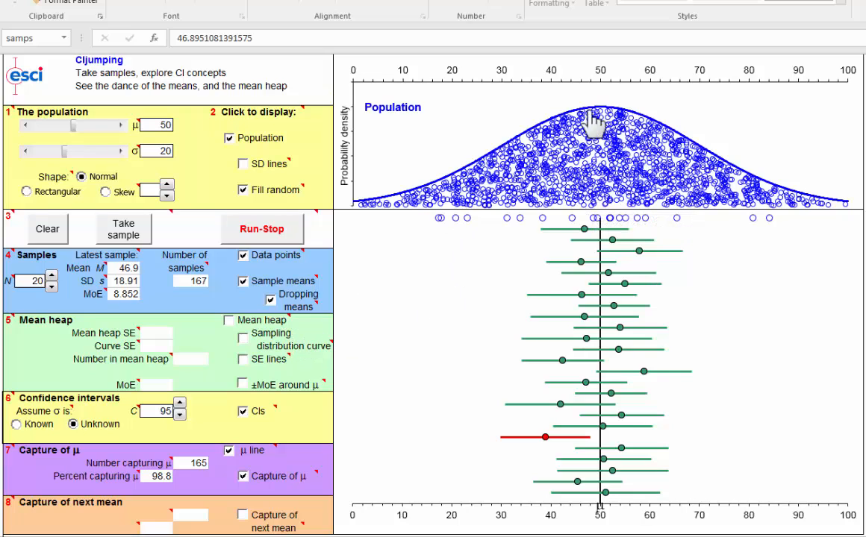
mouse_move(548, 470)
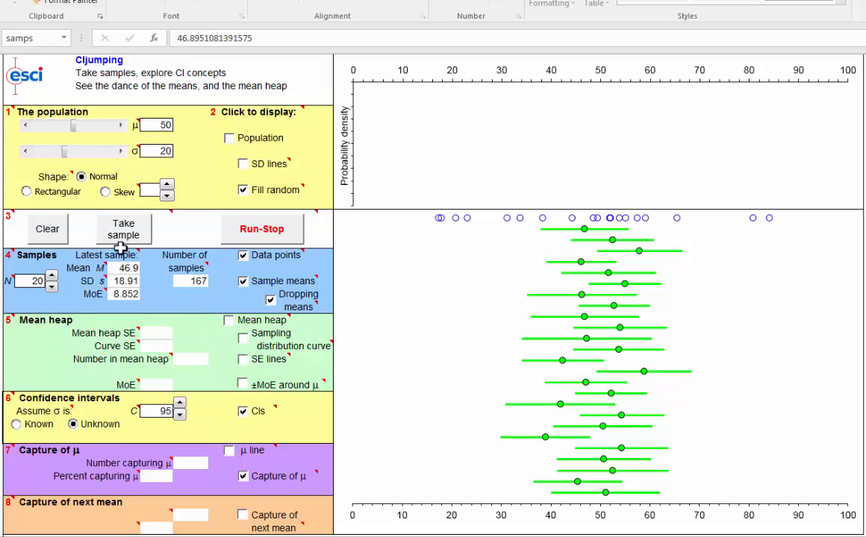
Step: Clear the previous samples and draw one fresh sample of 20 (mean 59.56)
left_click(48, 229)
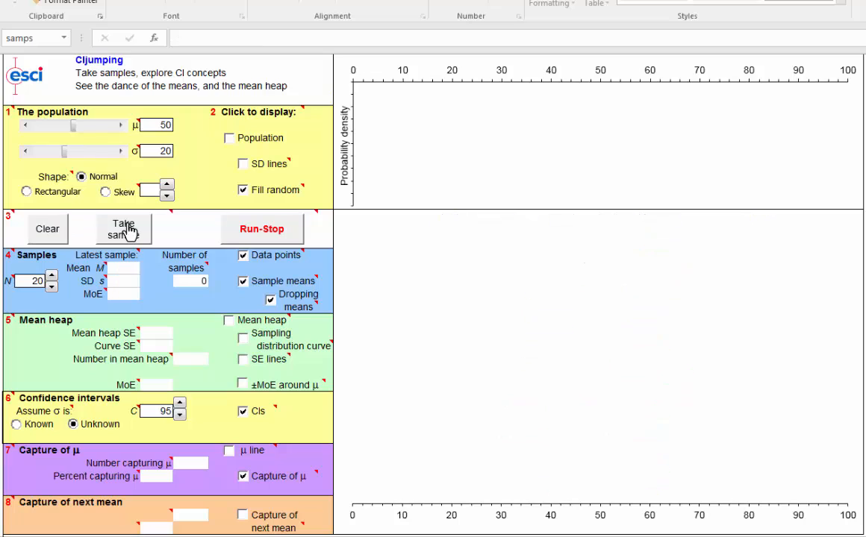
left_click(123, 229)
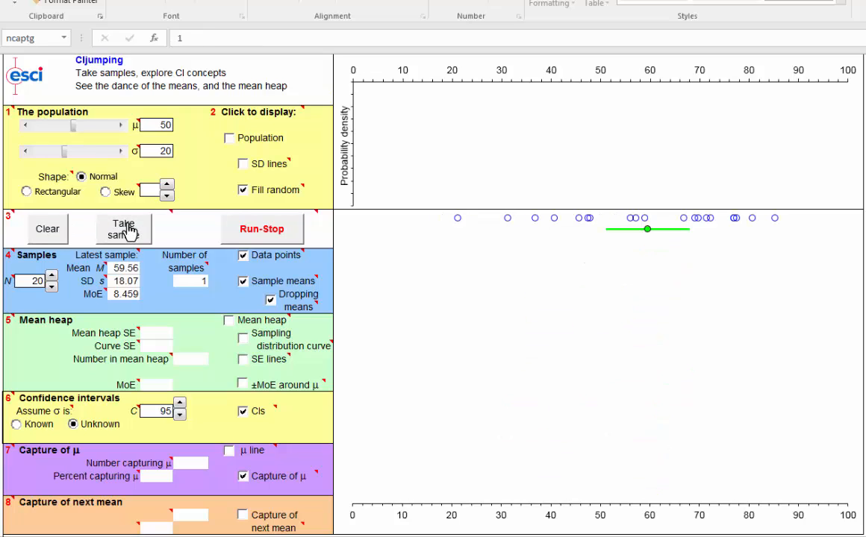
mouse_move(687, 227)
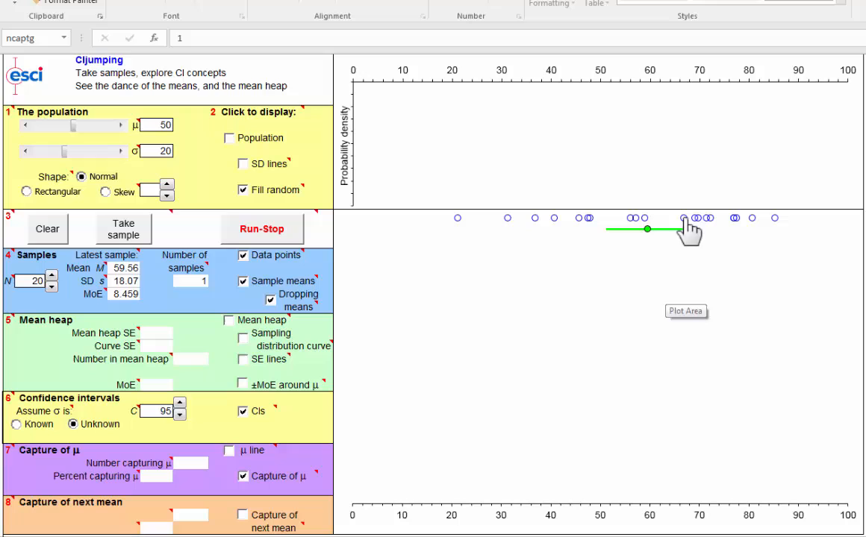
mouse_move(650, 278)
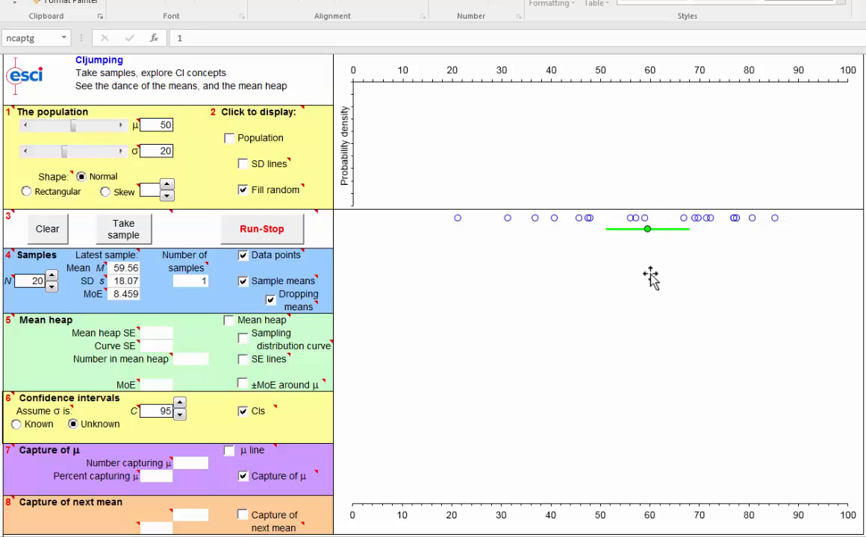
mouse_move(663, 154)
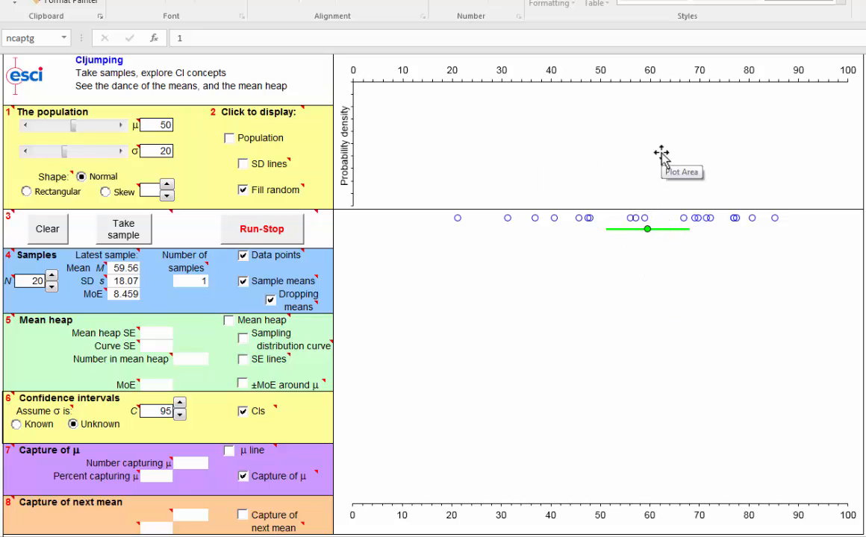
mouse_move(594, 470)
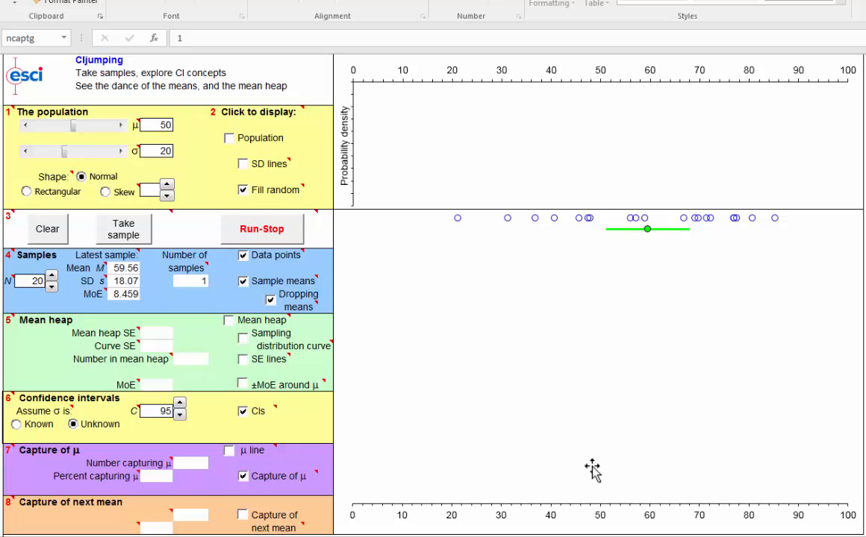
mouse_move(630, 257)
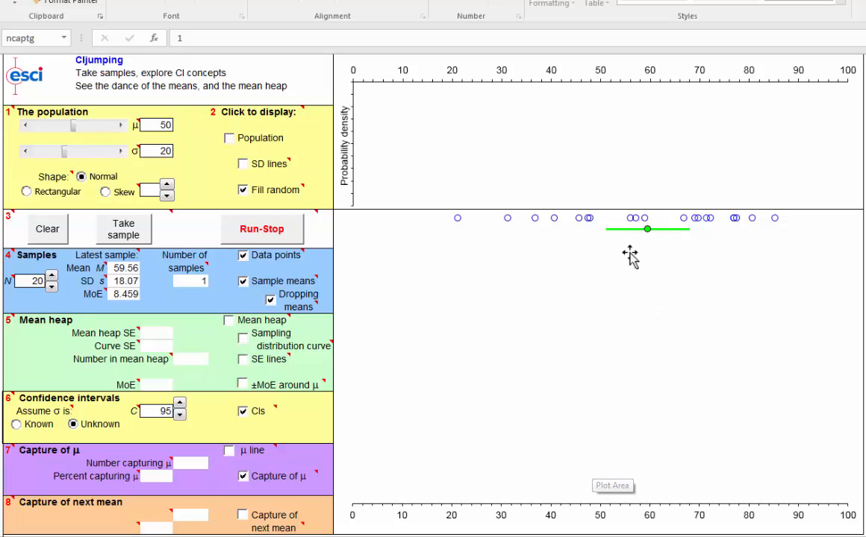
mouse_move(613, 272)
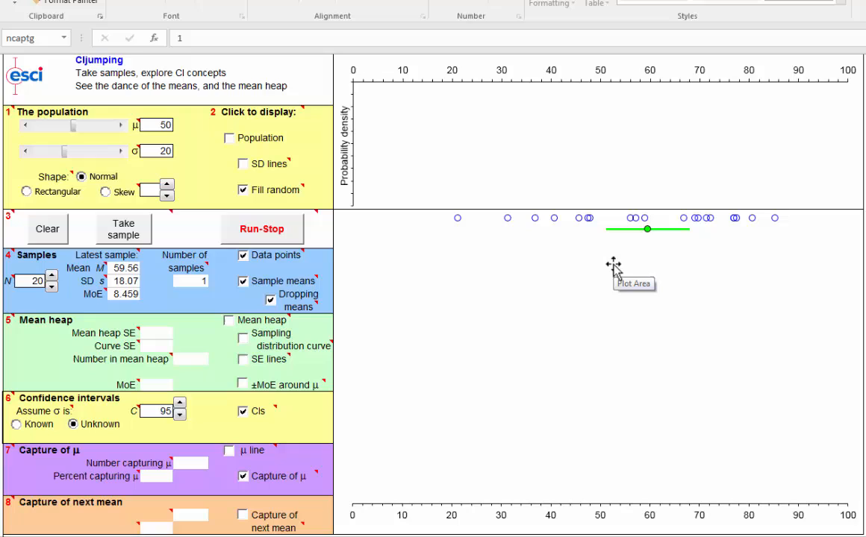
mouse_move(656, 251)
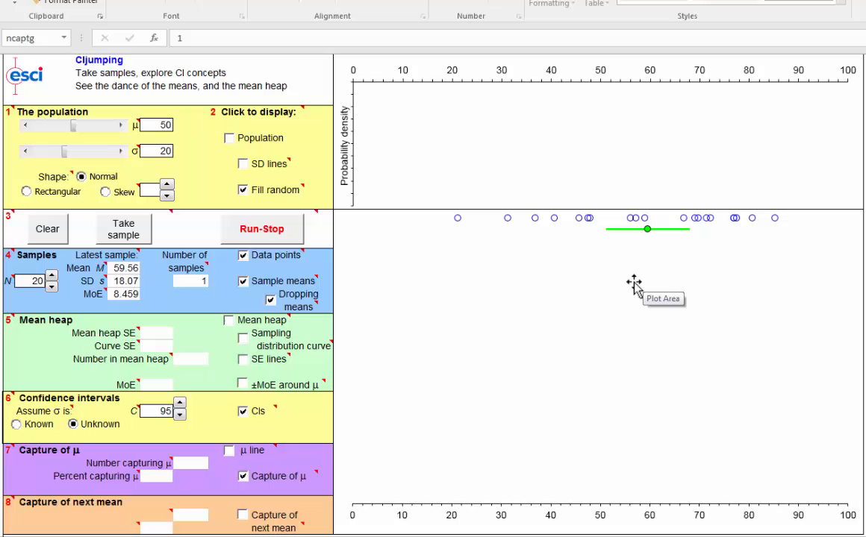
mouse_move(637, 227)
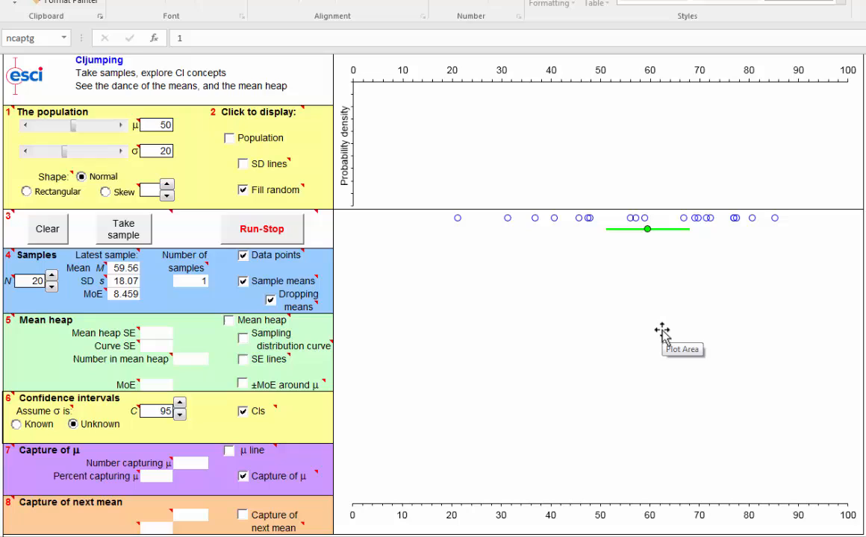
mouse_move(652, 268)
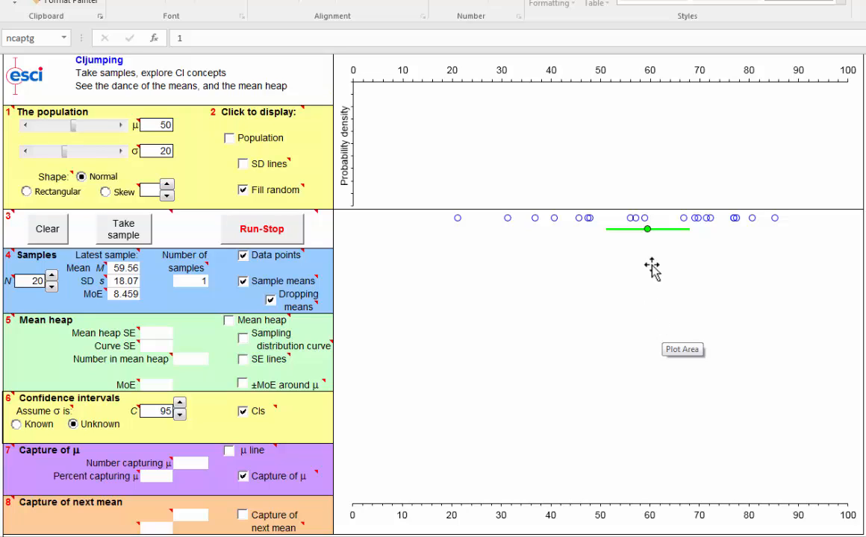
mouse_move(650, 269)
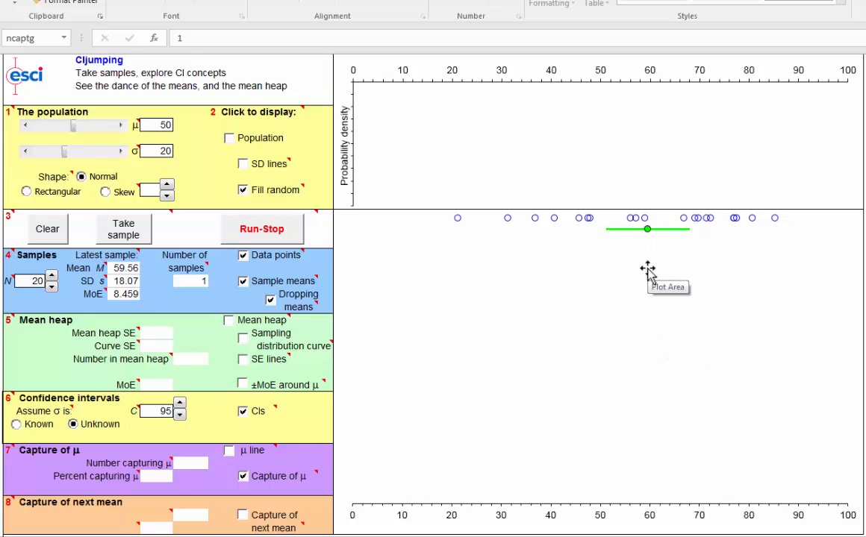
mouse_move(657, 364)
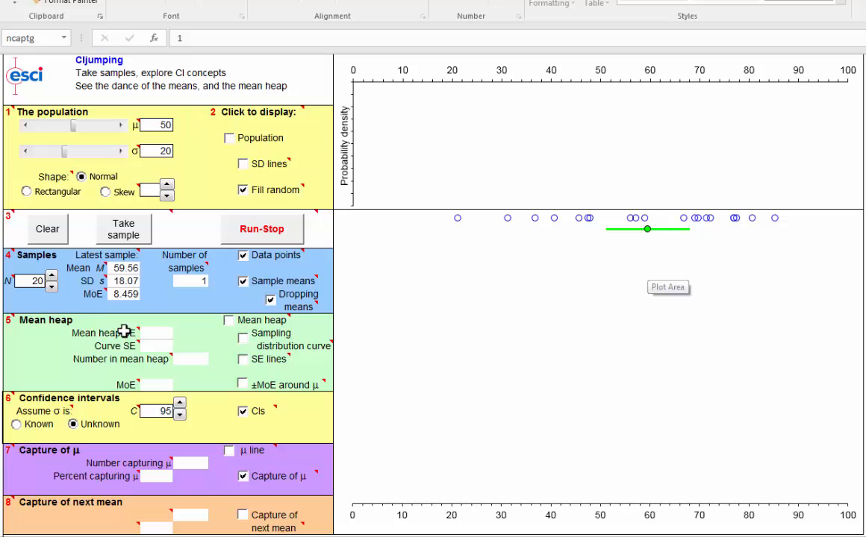
mouse_move(51, 293)
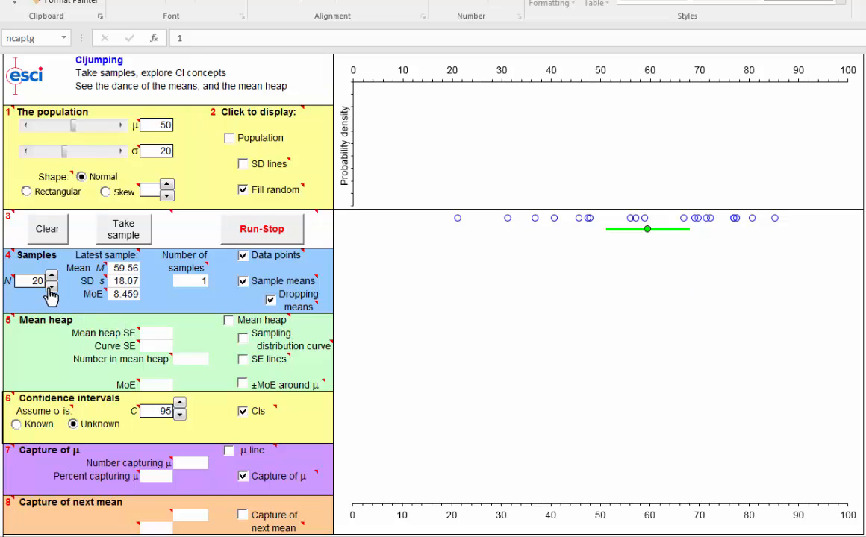
Step: Reduce N to 4, run and stop a dance of 25 samples, then set N back to 20
left_click(51, 287)
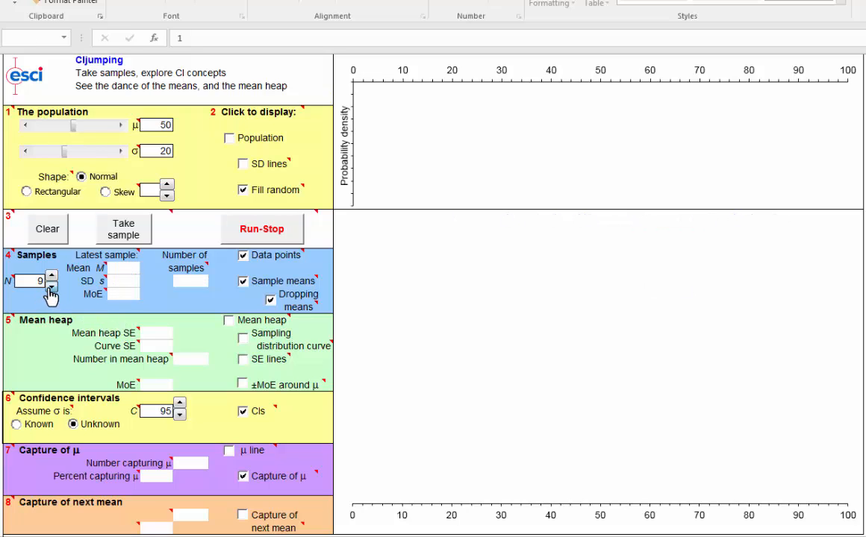
left_click(50, 291)
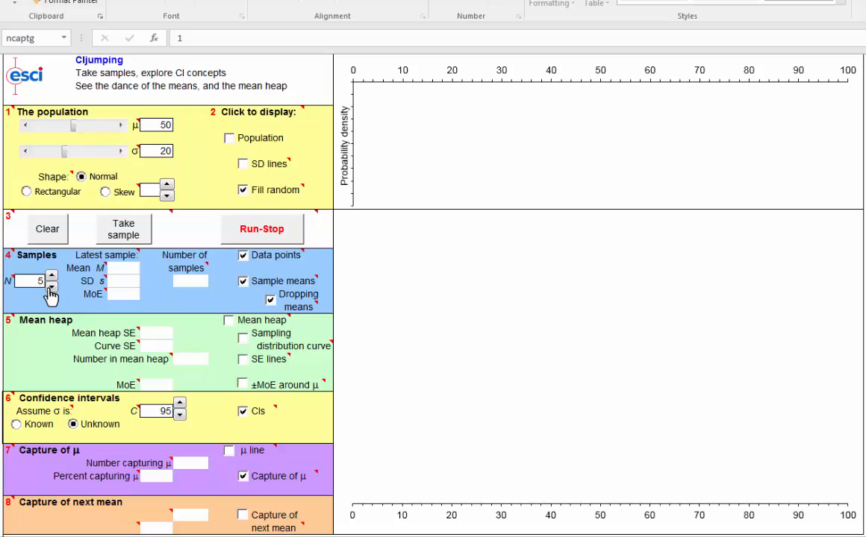
left_click(51, 286)
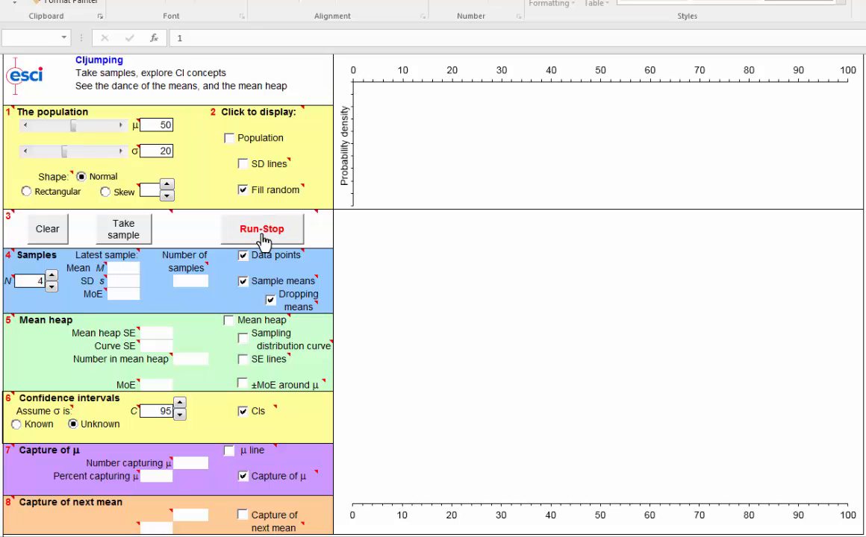
left_click(262, 228)
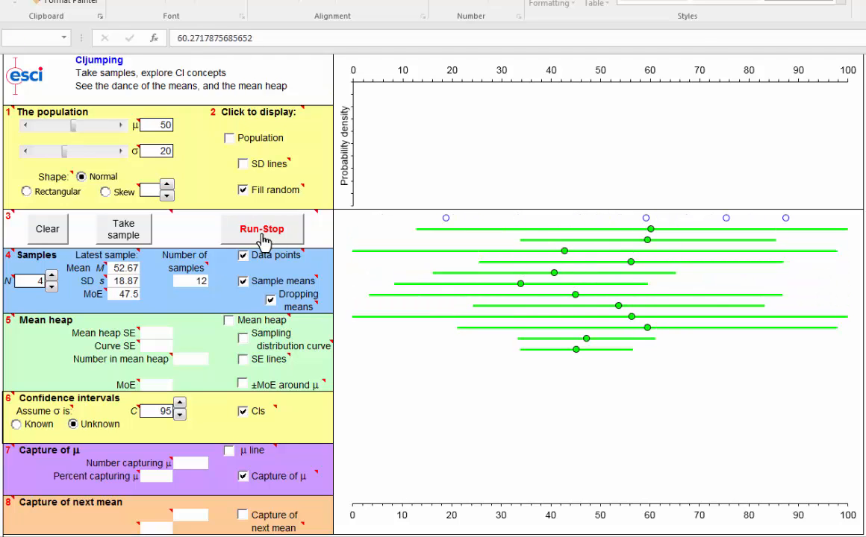
left_click(263, 229)
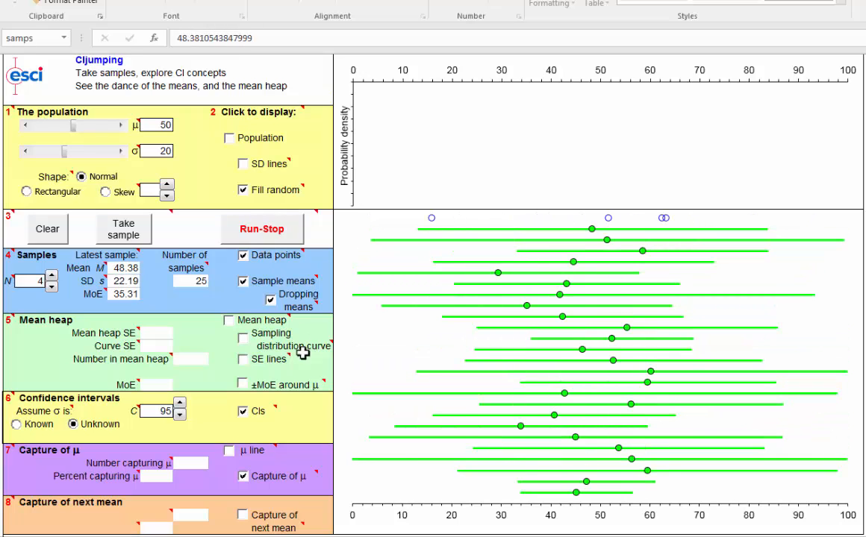
mouse_move(535, 514)
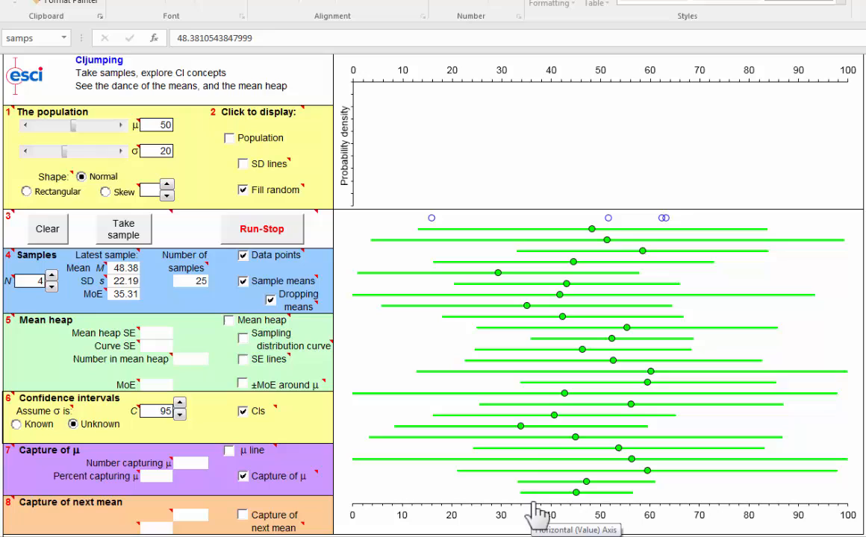
mouse_move(445, 436)
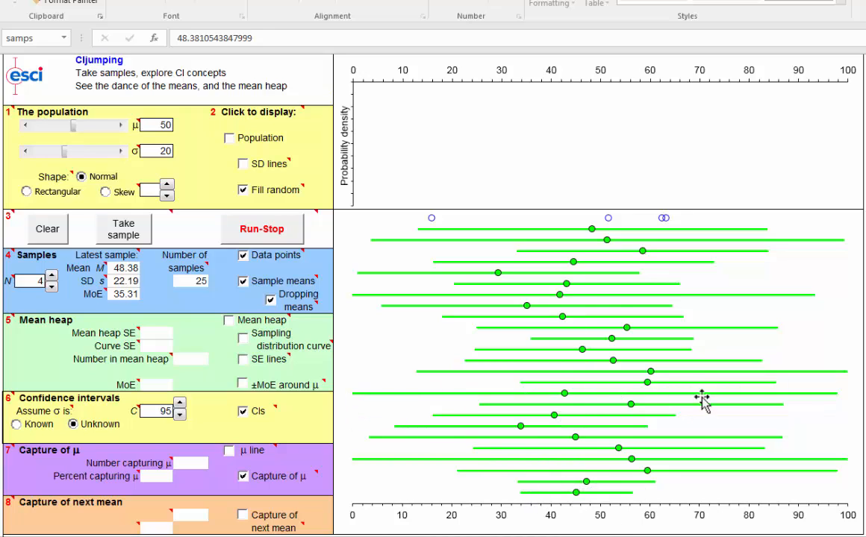
mouse_move(552, 496)
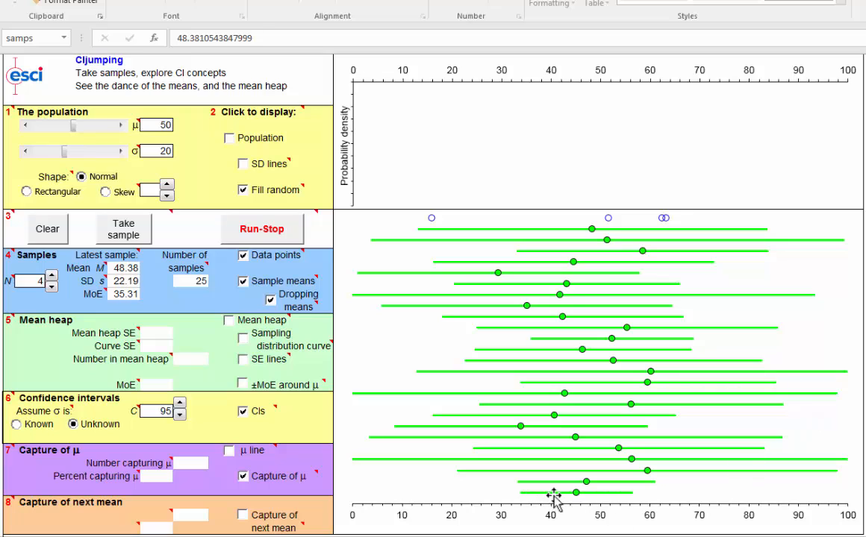
mouse_move(585, 358)
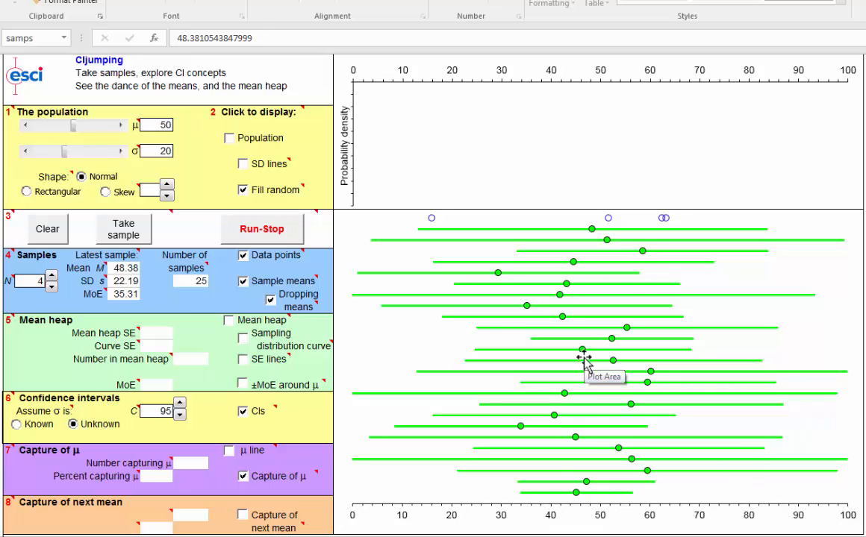
mouse_move(591, 475)
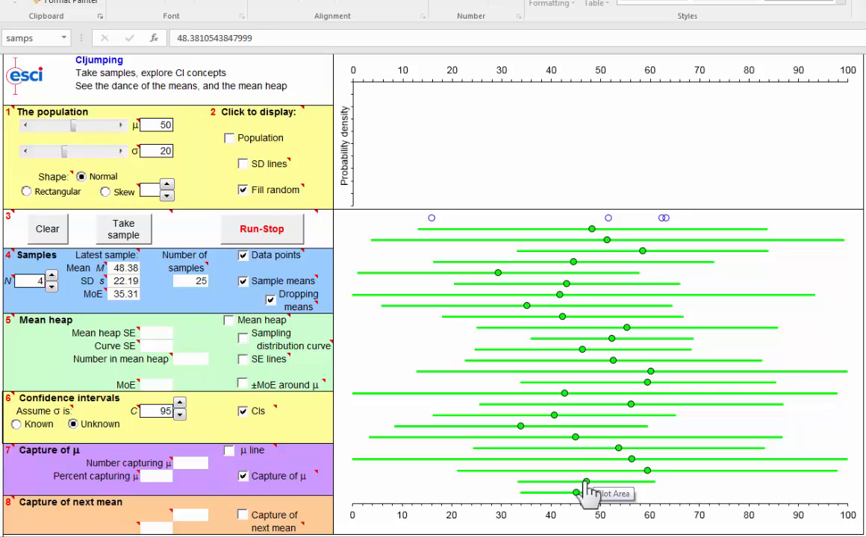
mouse_move(582, 276)
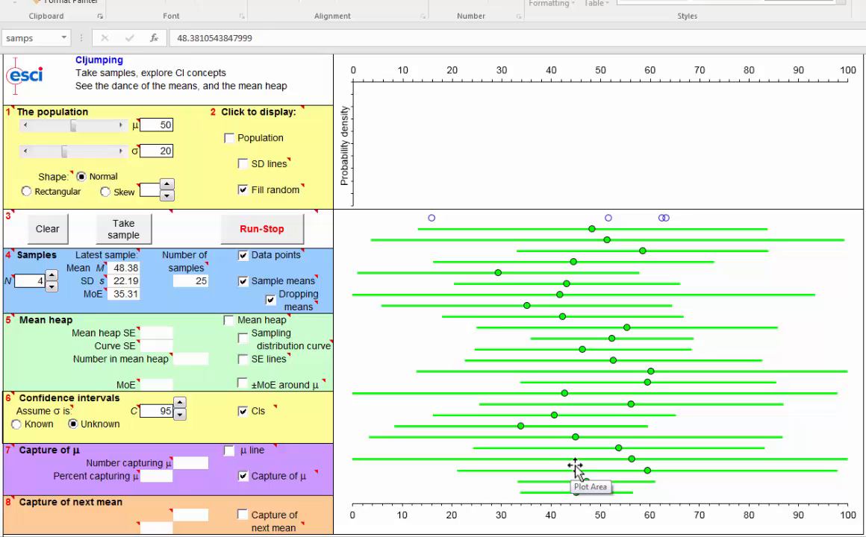
mouse_move(589, 424)
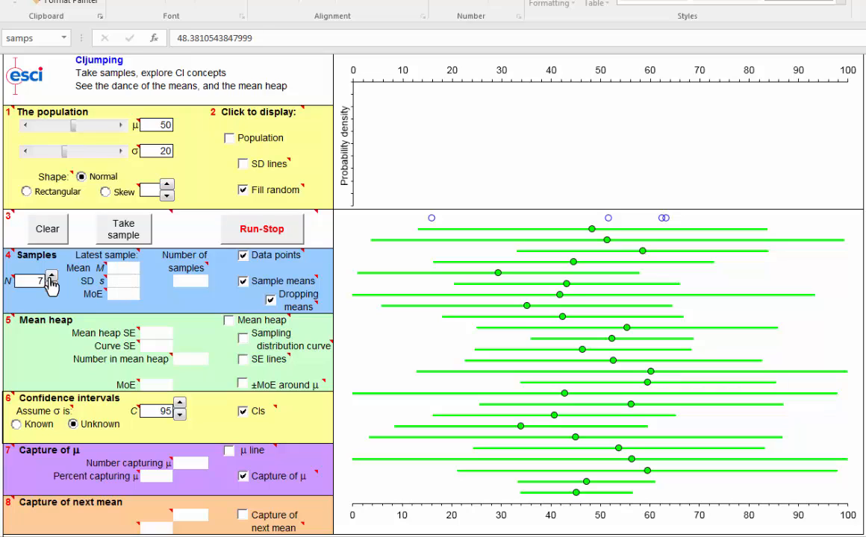
left_click(51, 276)
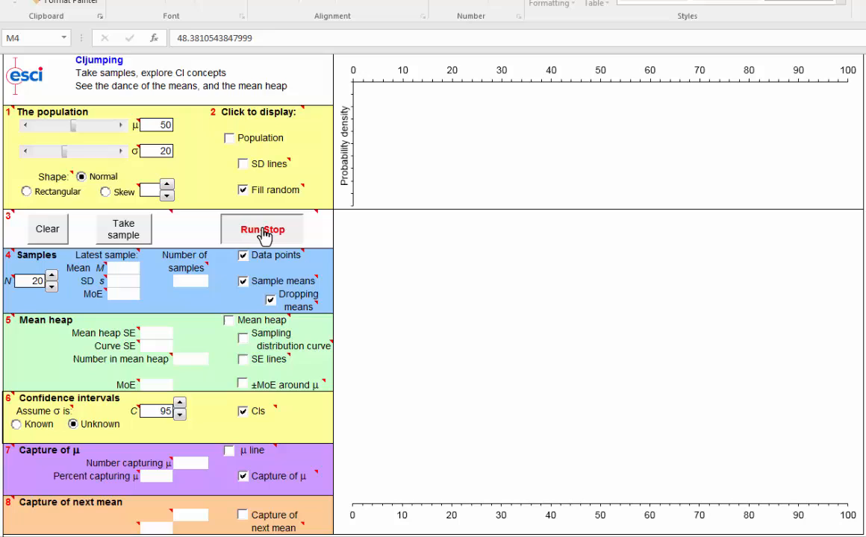
Step: Take one sample of size 20 showing mean 48.86 with its confidence interval
left_click(122, 230)
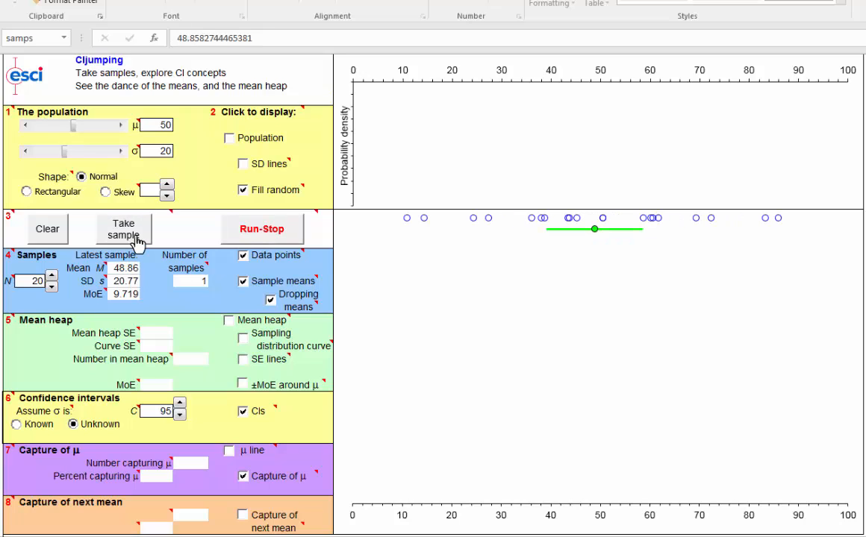
mouse_move(615, 263)
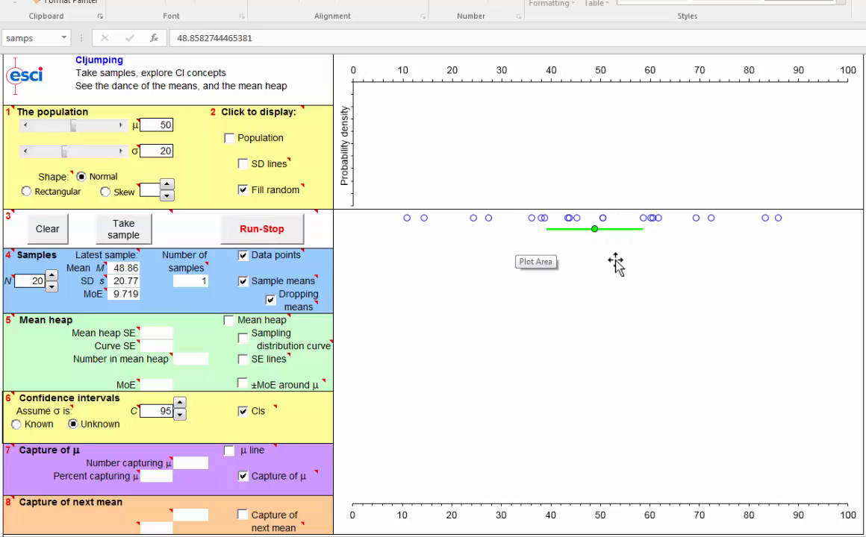
mouse_move(530, 250)
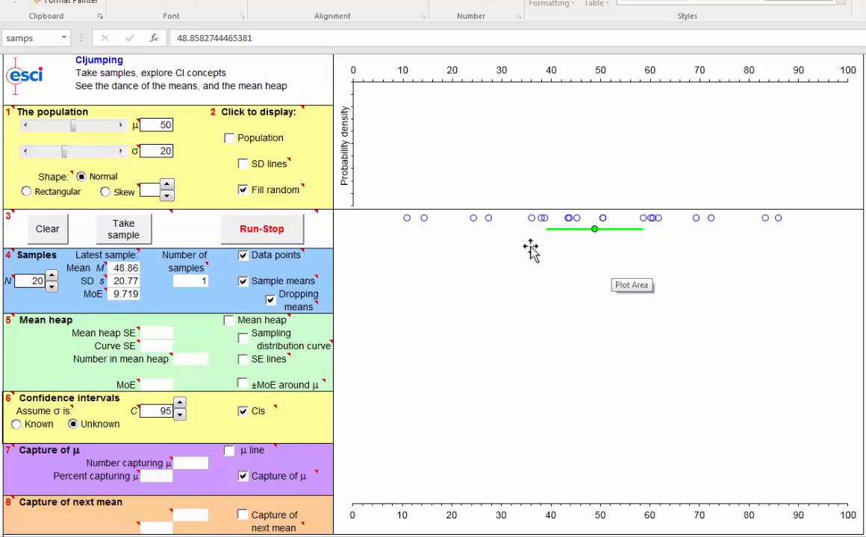
mouse_move(634, 242)
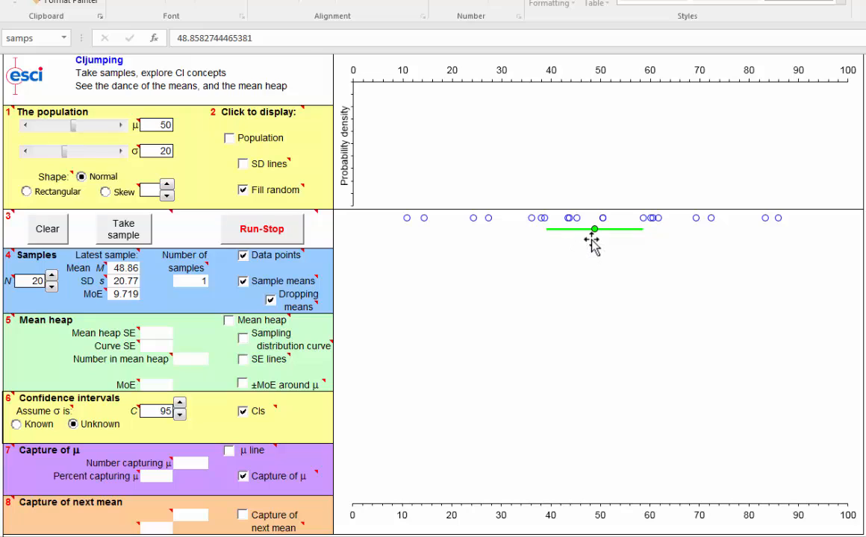
mouse_move(611, 246)
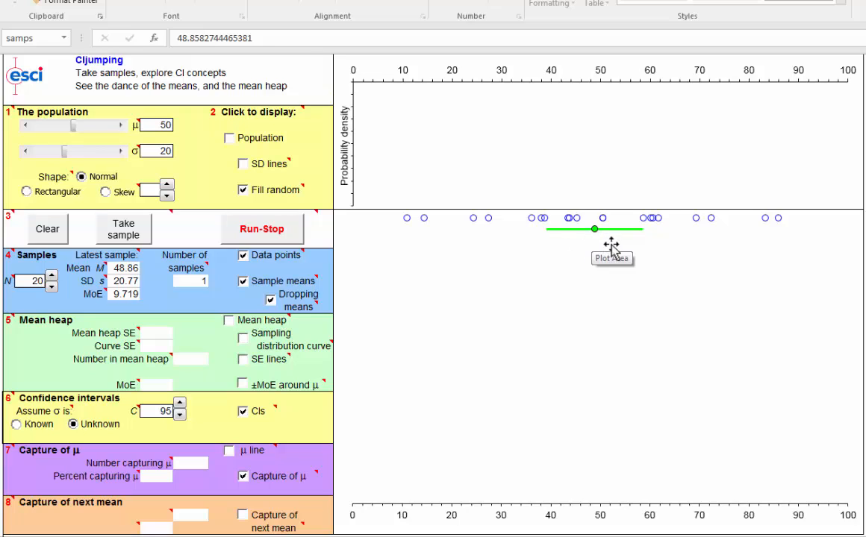
mouse_move(594, 239)
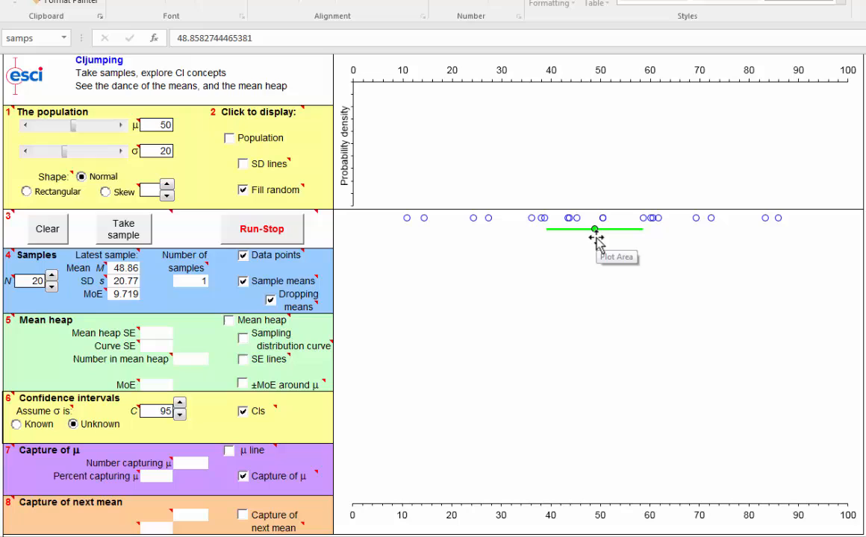
mouse_move(624, 253)
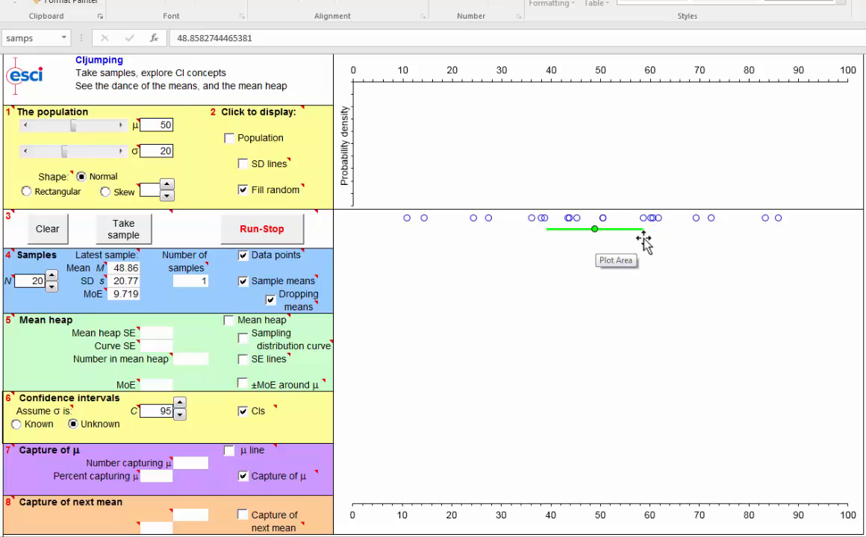
mouse_move(595, 230)
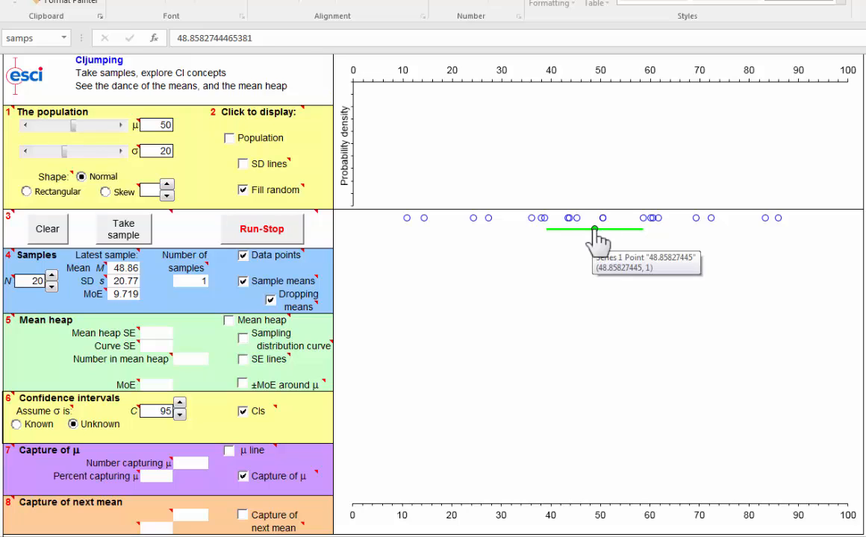
mouse_move(633, 241)
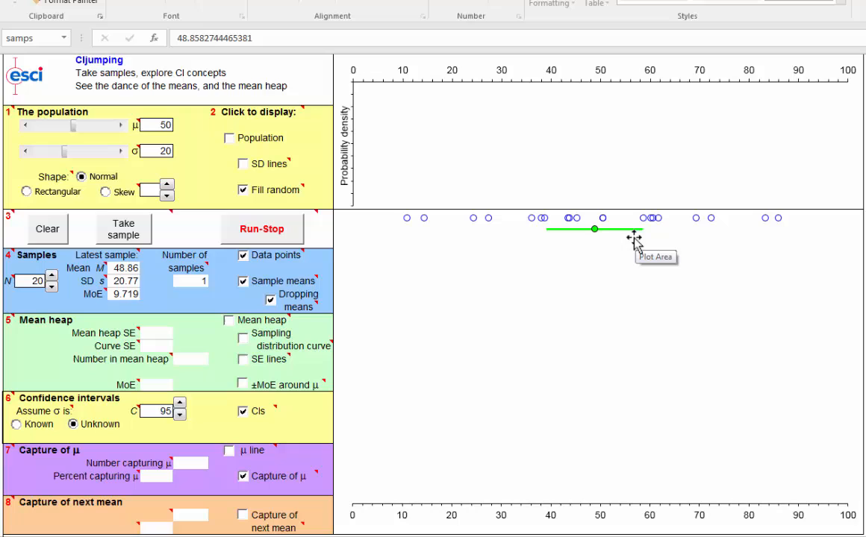
mouse_move(600, 245)
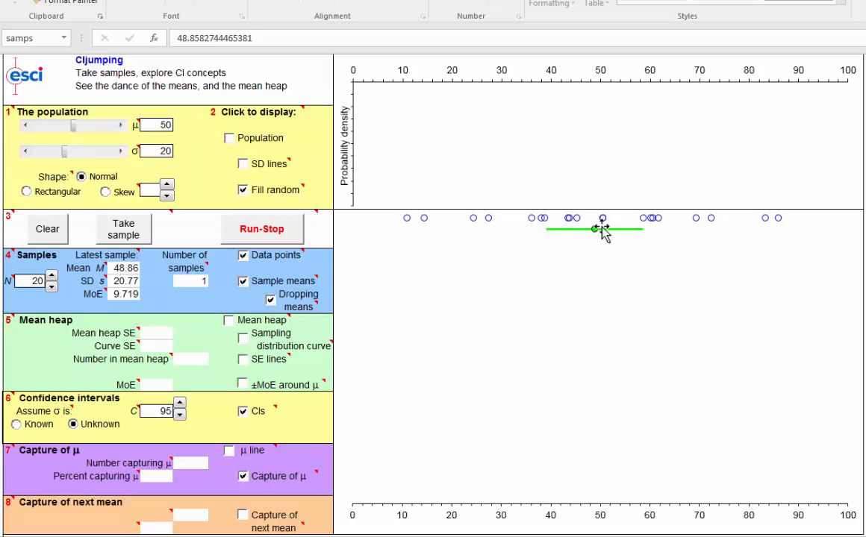
mouse_move(618, 304)
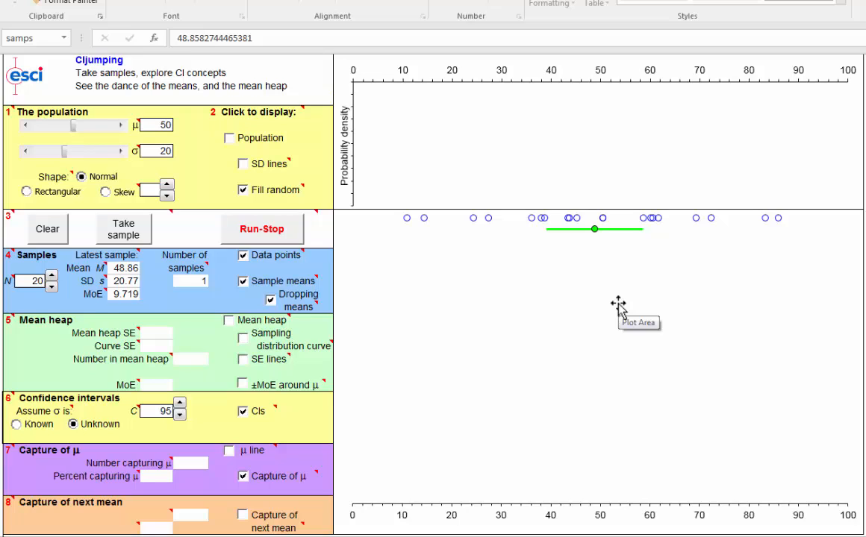
mouse_move(552, 238)
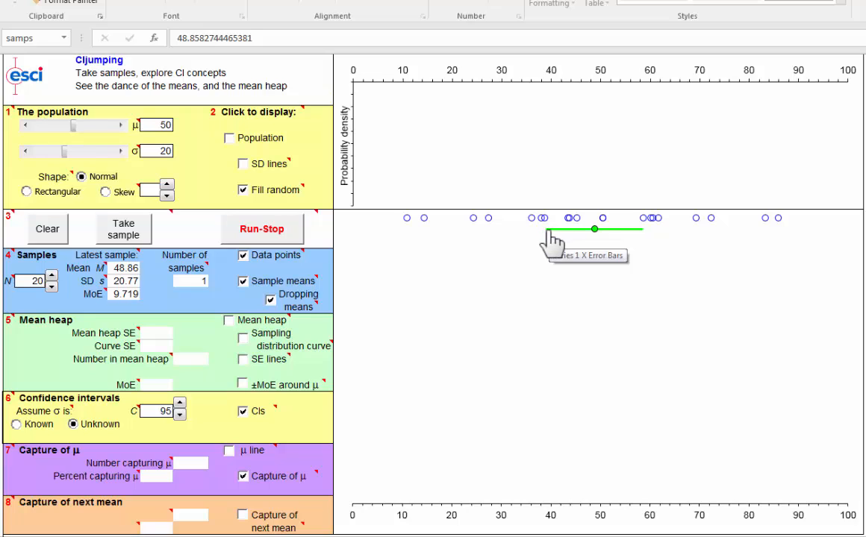
mouse_move(634, 248)
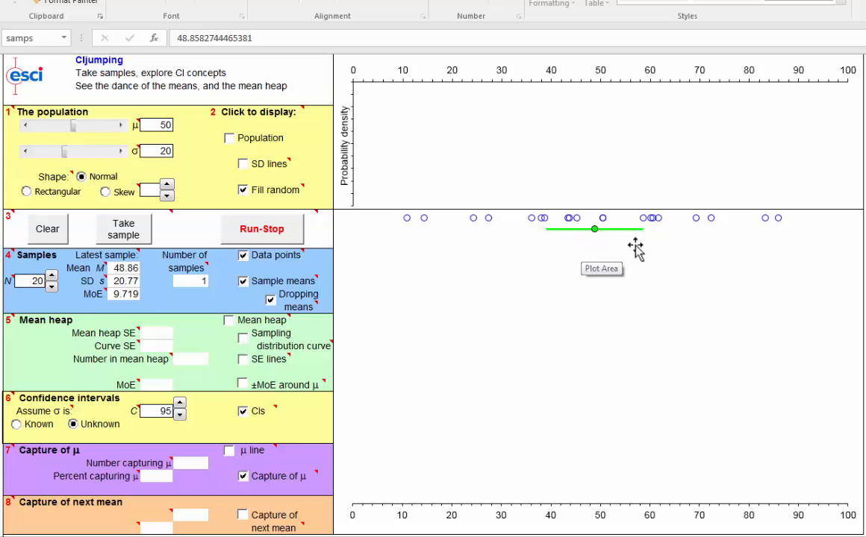
mouse_move(657, 257)
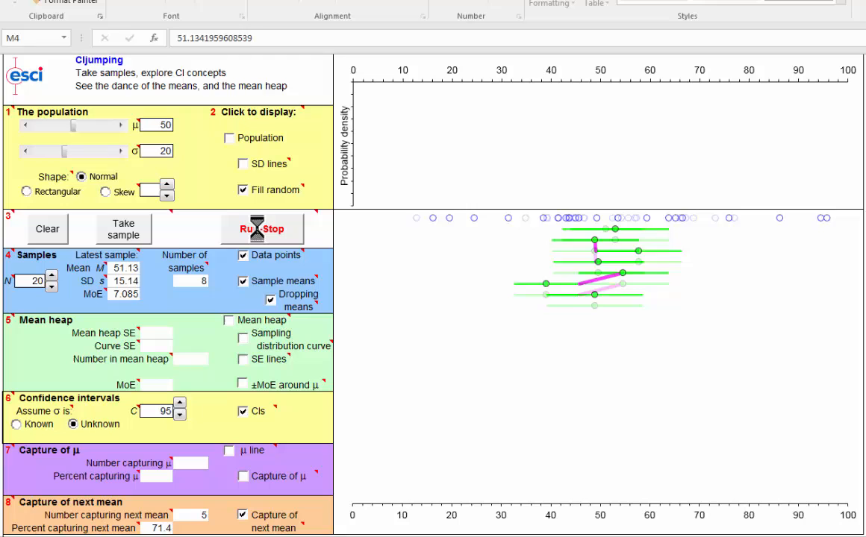
Step: Run the dance of size-20 samples to 50 and stop it, 43 intervals (87.8%) capturing the next mean
left_click(122, 229)
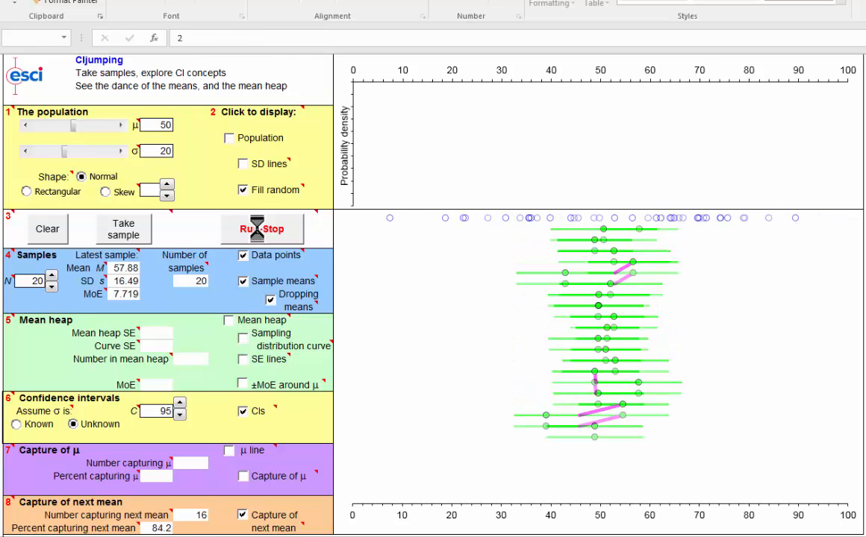
left_click(122, 230)
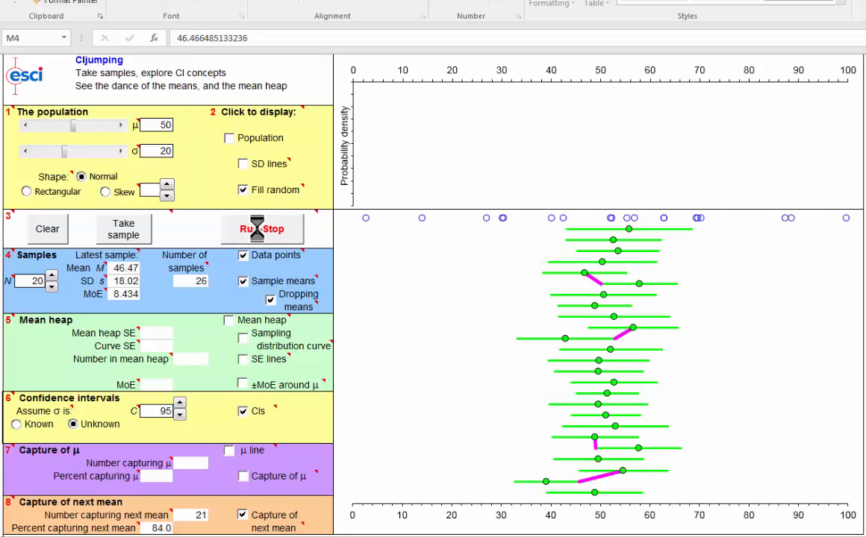
left_click(262, 228)
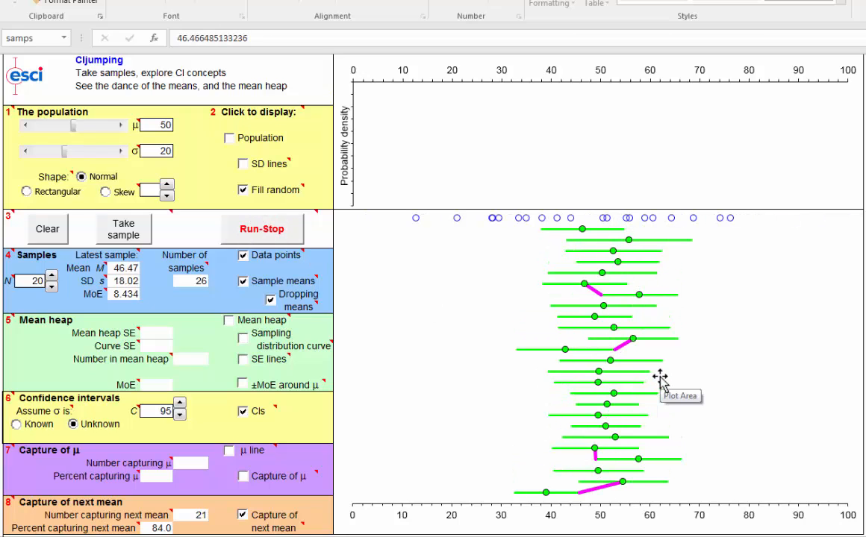
mouse_move(534, 515)
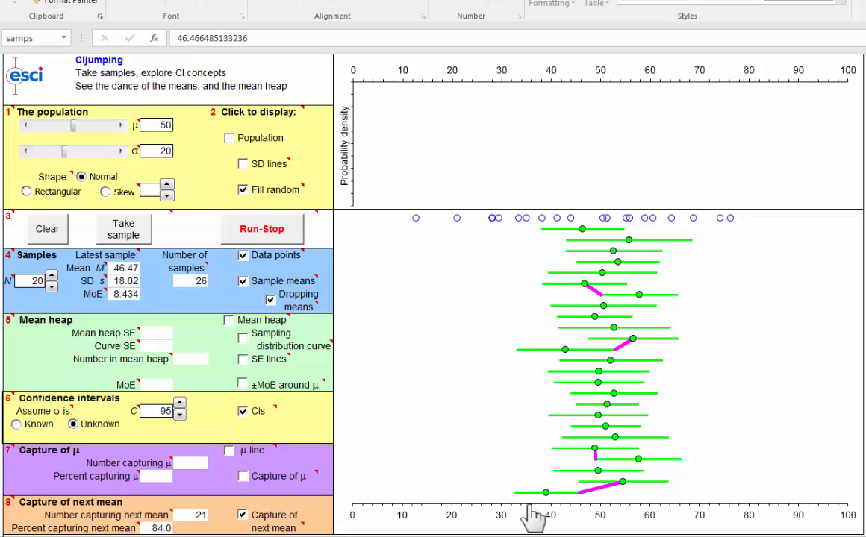
mouse_move(522, 508)
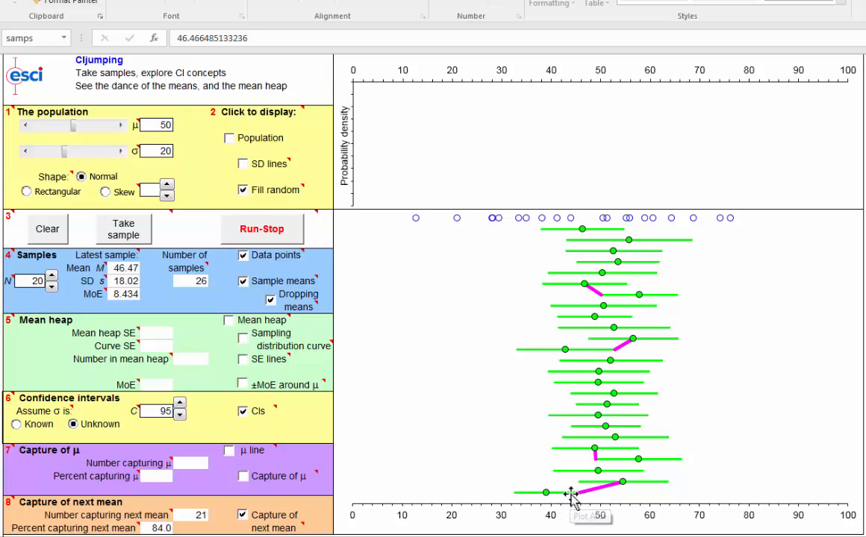
mouse_move(629, 492)
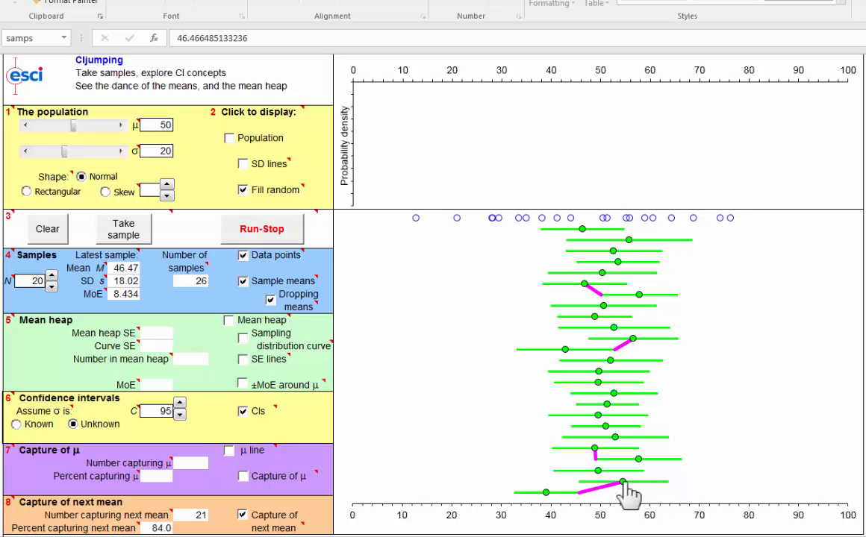
mouse_move(564, 500)
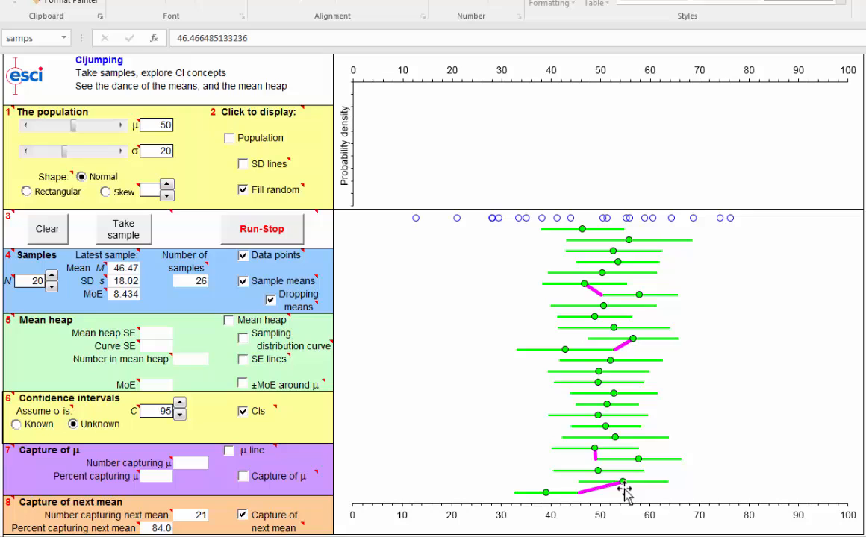
mouse_move(597, 475)
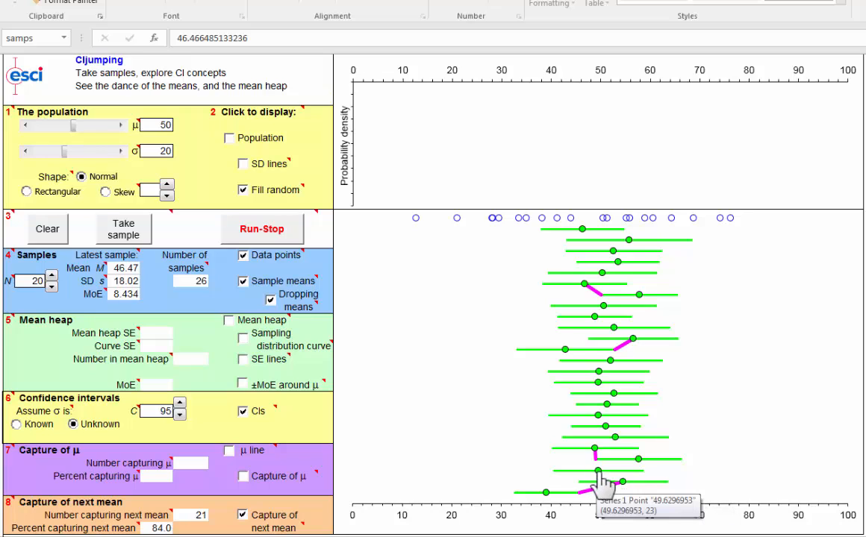
mouse_move(615, 492)
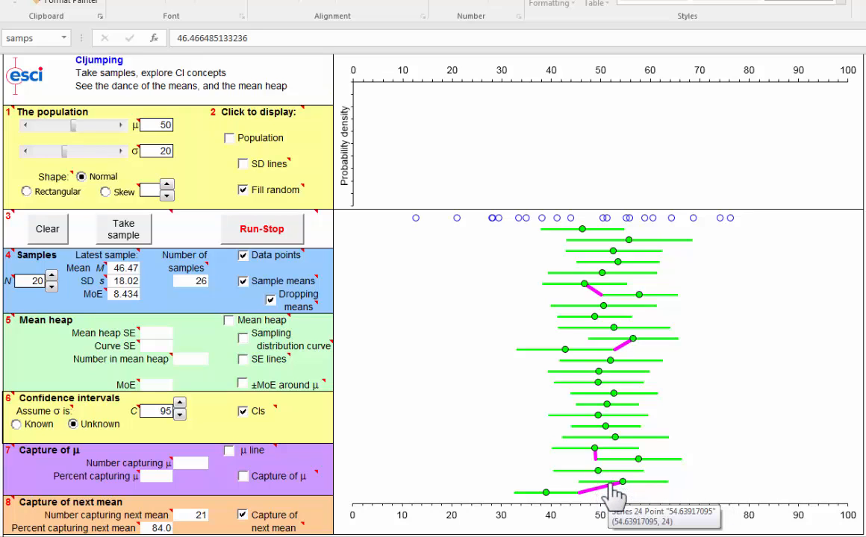
mouse_move(600, 463)
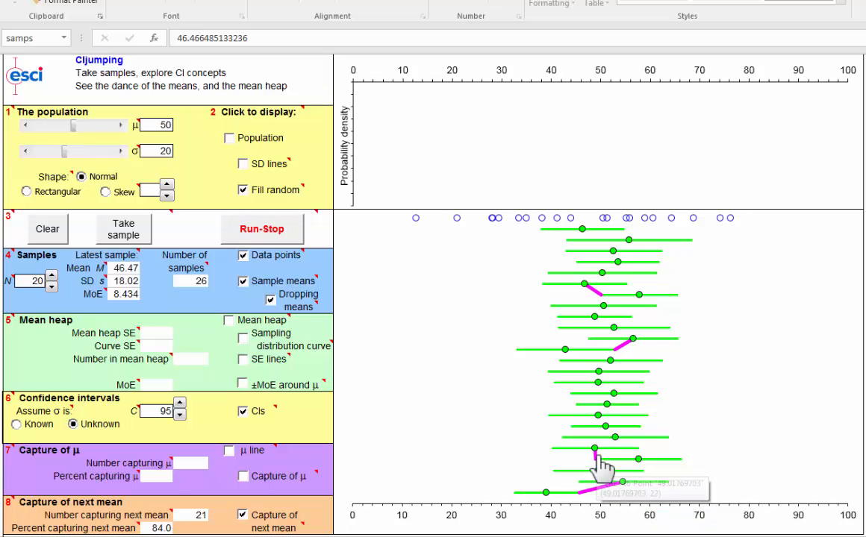
mouse_move(644, 466)
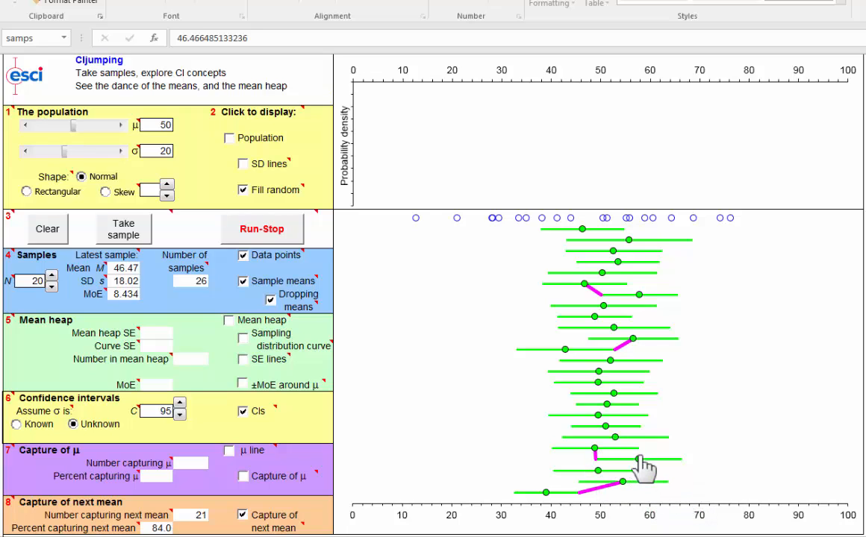
mouse_move(637, 470)
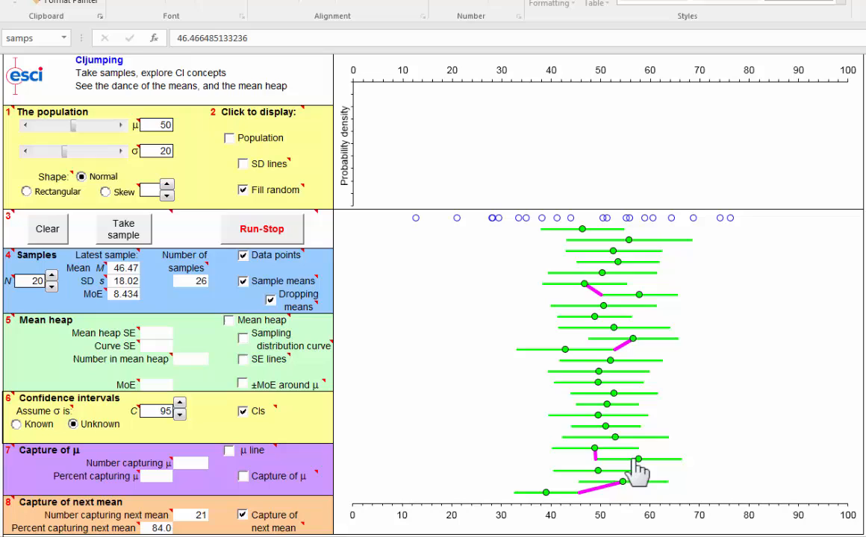
mouse_move(636, 472)
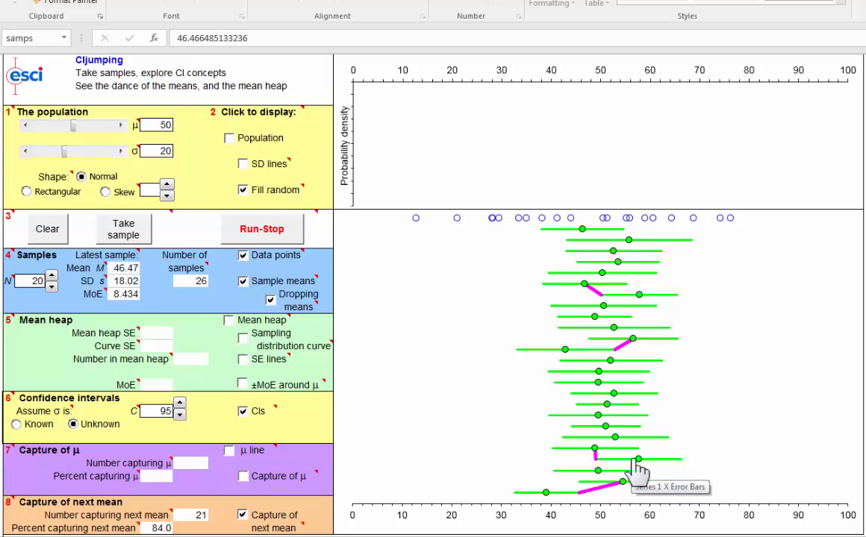
mouse_move(597, 459)
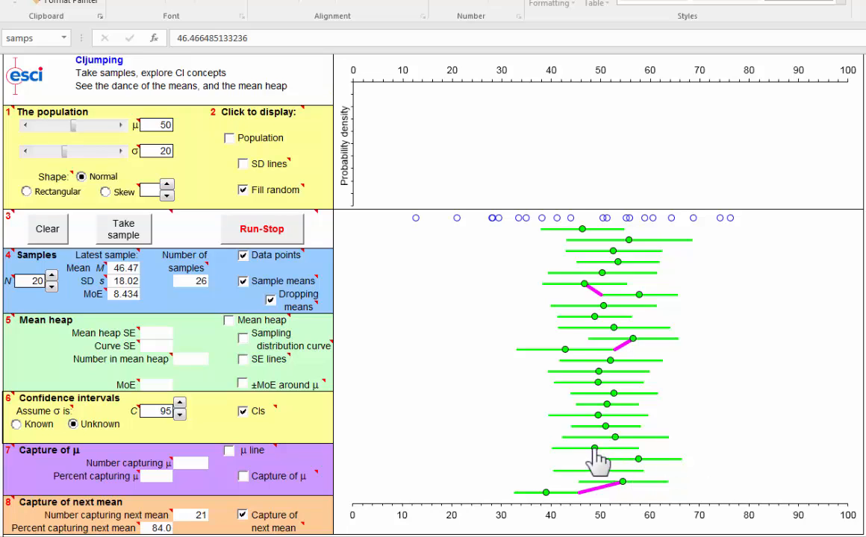
mouse_move(594, 450)
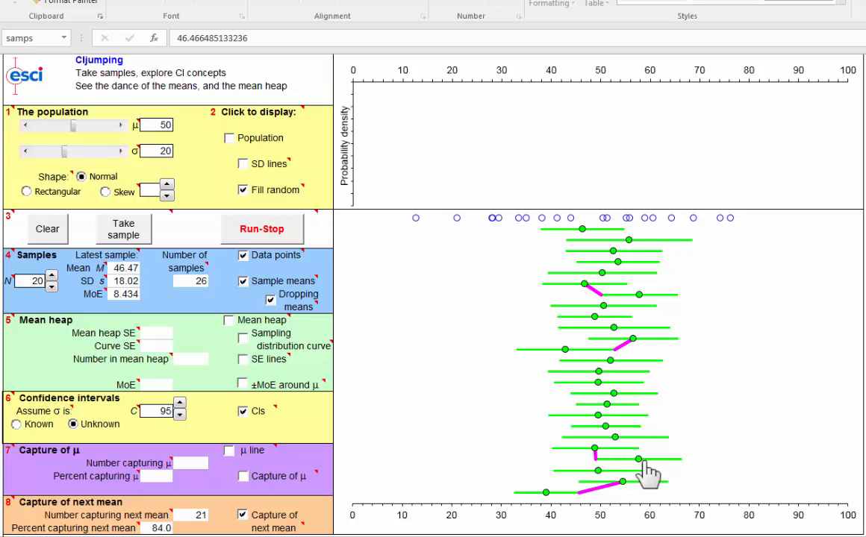
mouse_move(604, 256)
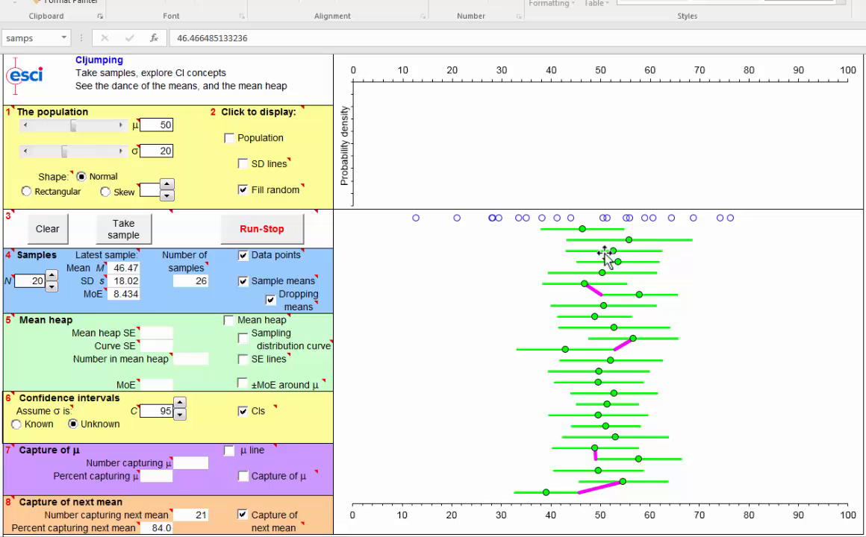
mouse_move(612, 411)
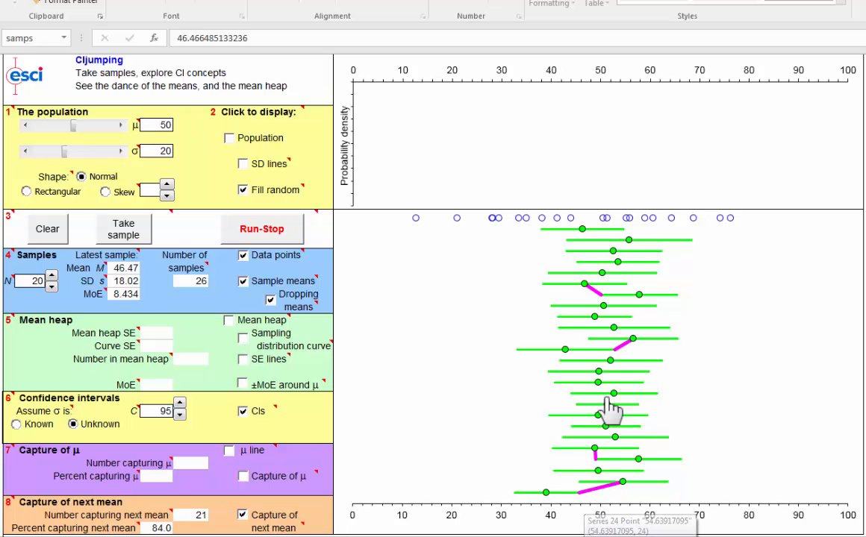
mouse_move(173, 468)
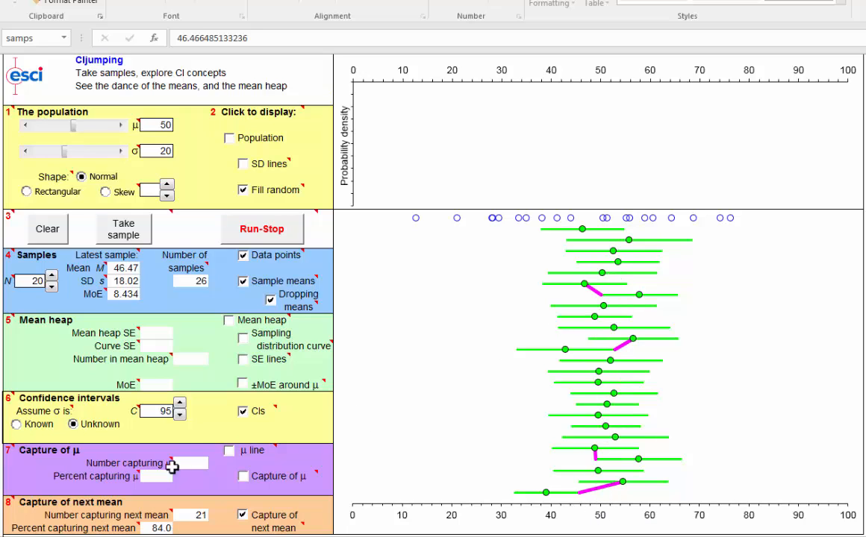
mouse_move(468, 520)
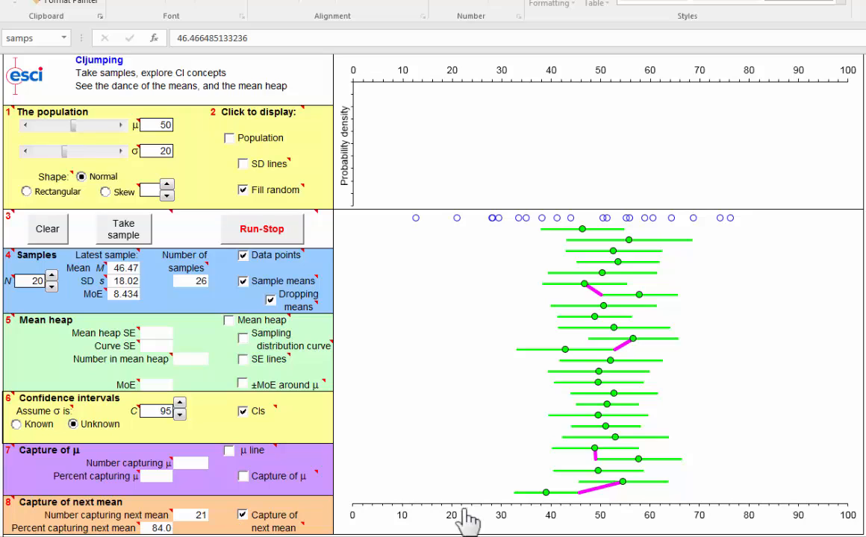
mouse_move(595, 470)
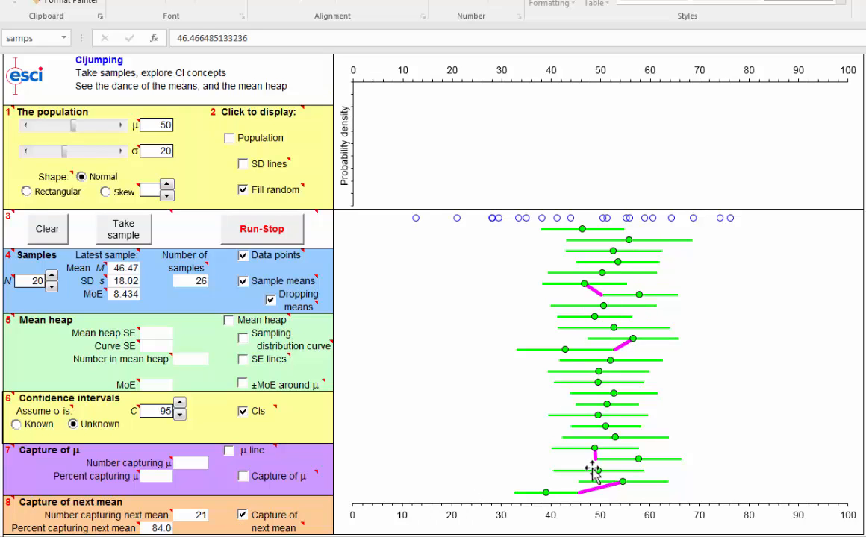
mouse_move(594, 456)
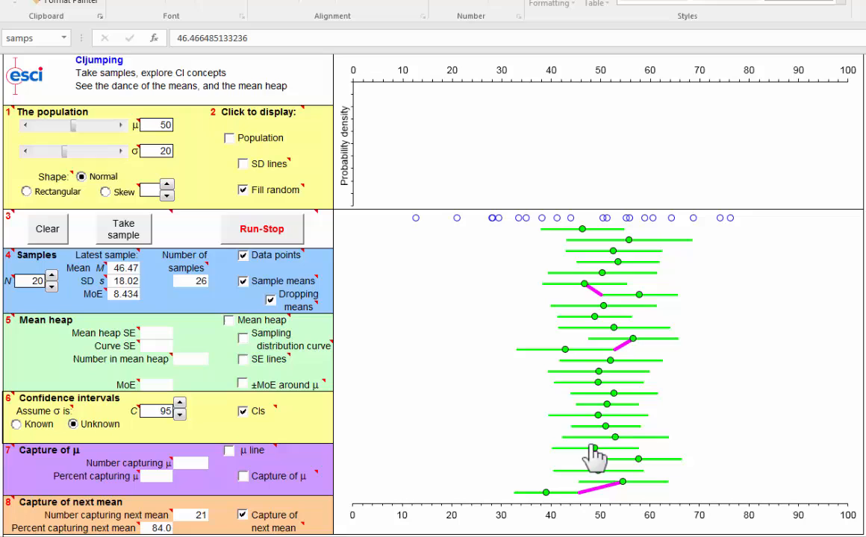
mouse_move(606, 329)
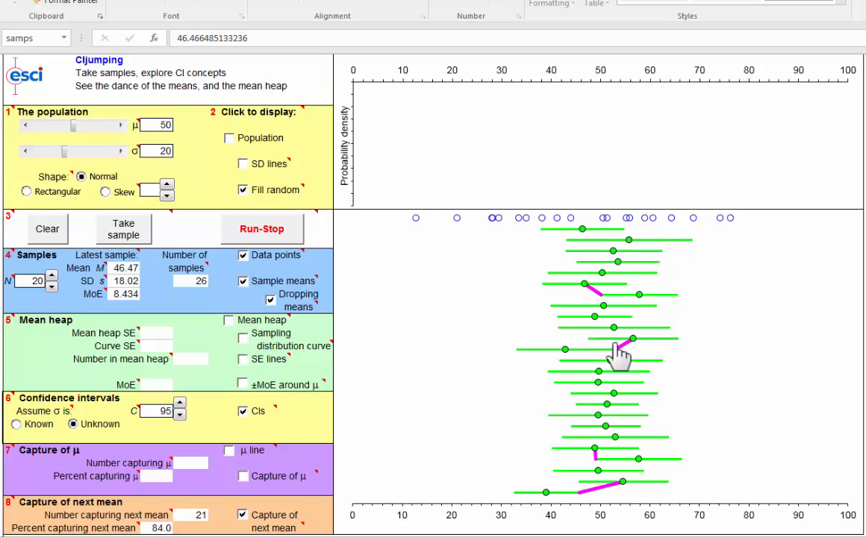
mouse_move(594, 409)
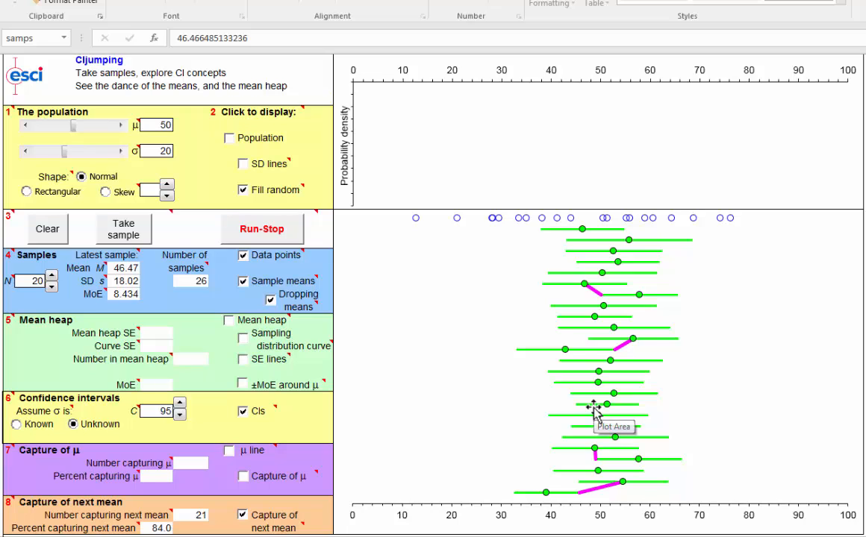
mouse_move(603, 403)
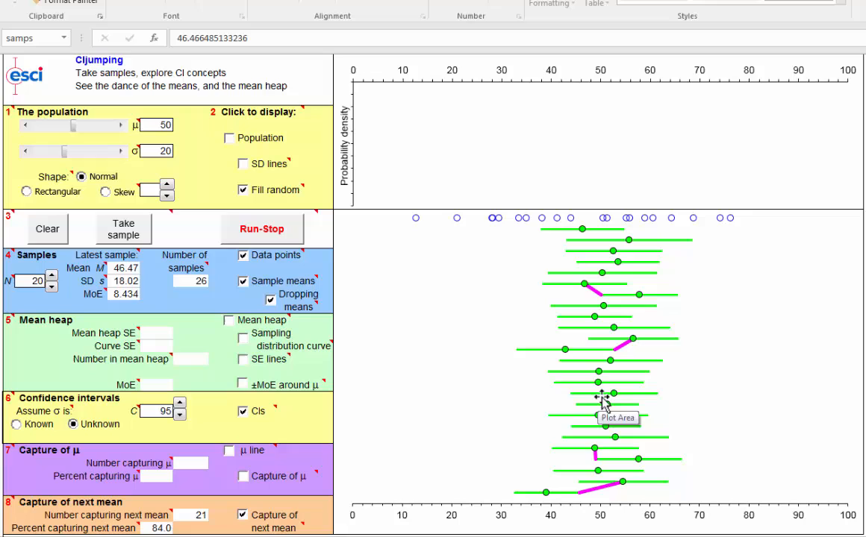
mouse_move(627, 241)
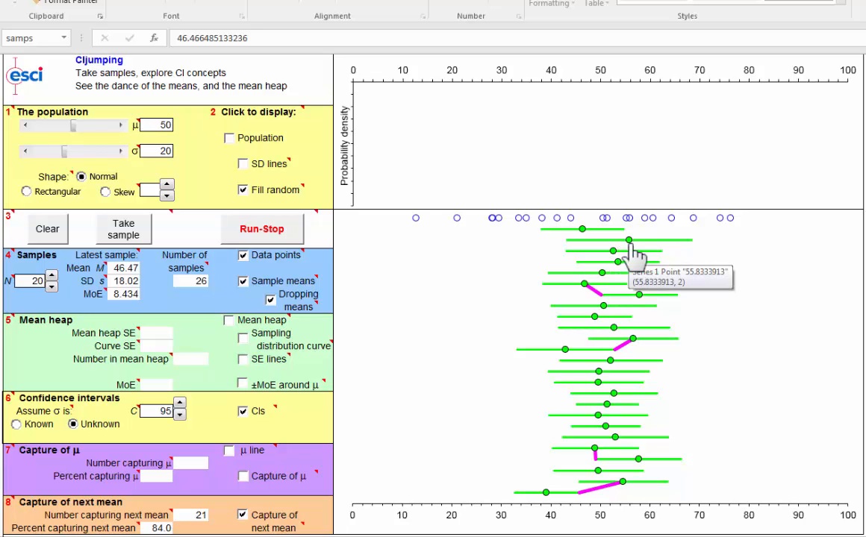
mouse_move(589, 246)
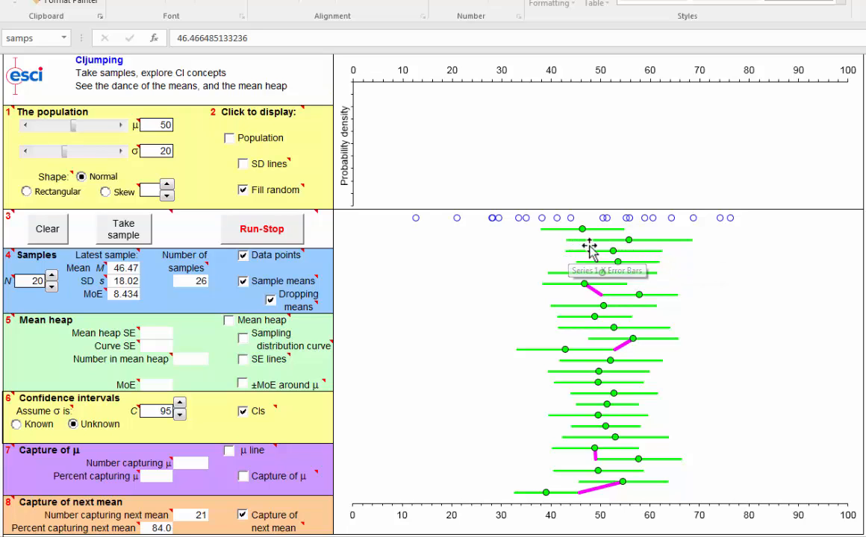
mouse_move(620, 246)
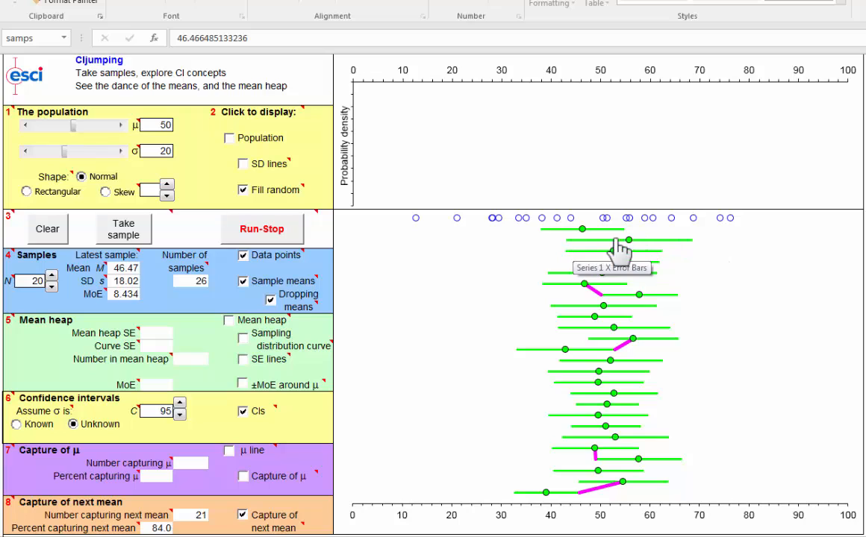
mouse_move(573, 237)
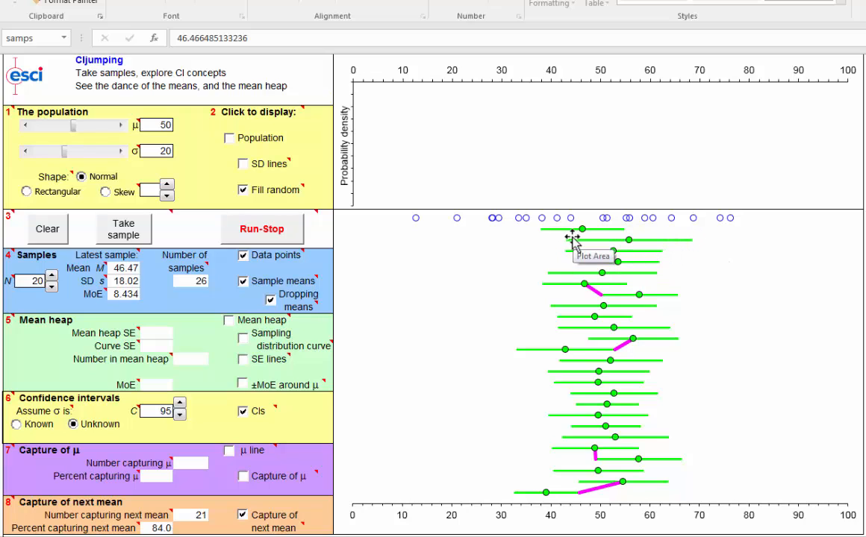
mouse_move(685, 249)
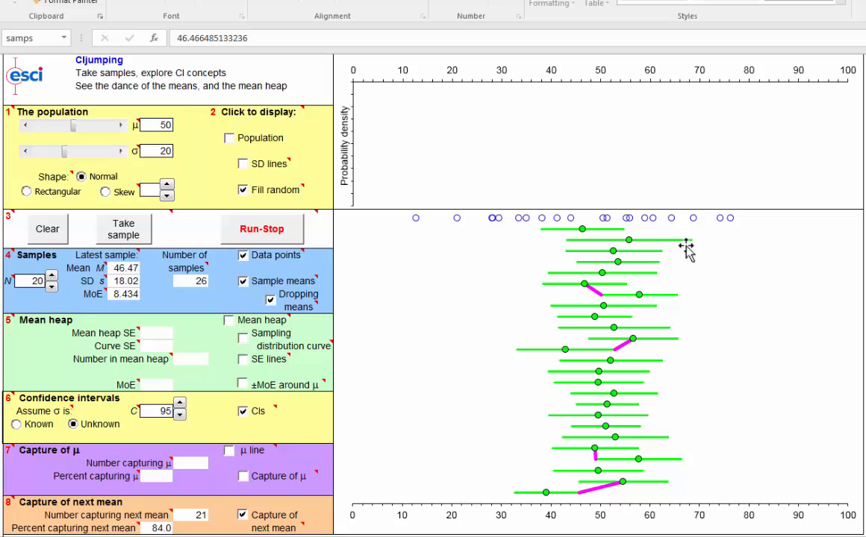
mouse_move(685, 250)
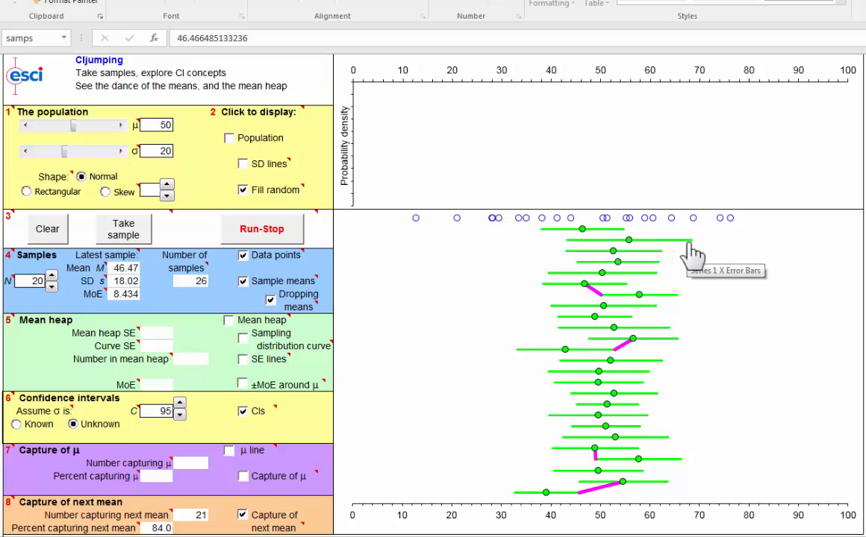
mouse_move(686, 251)
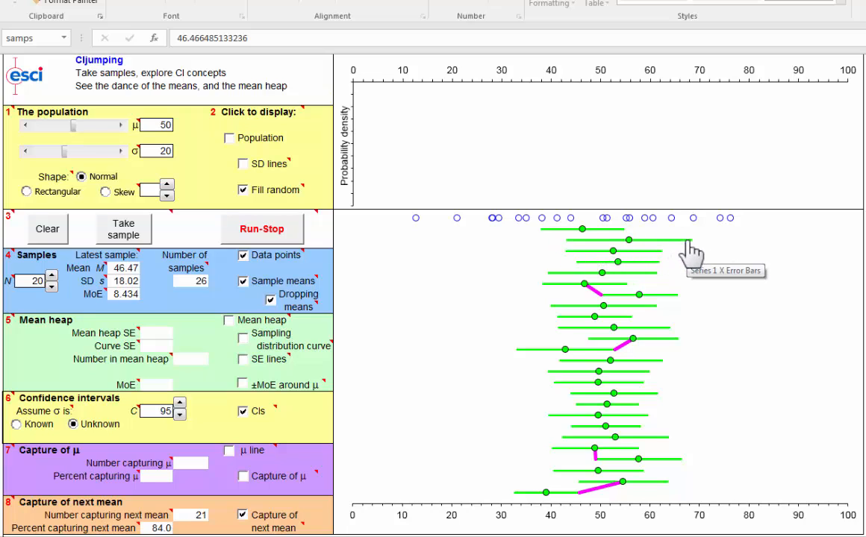
mouse_move(582, 239)
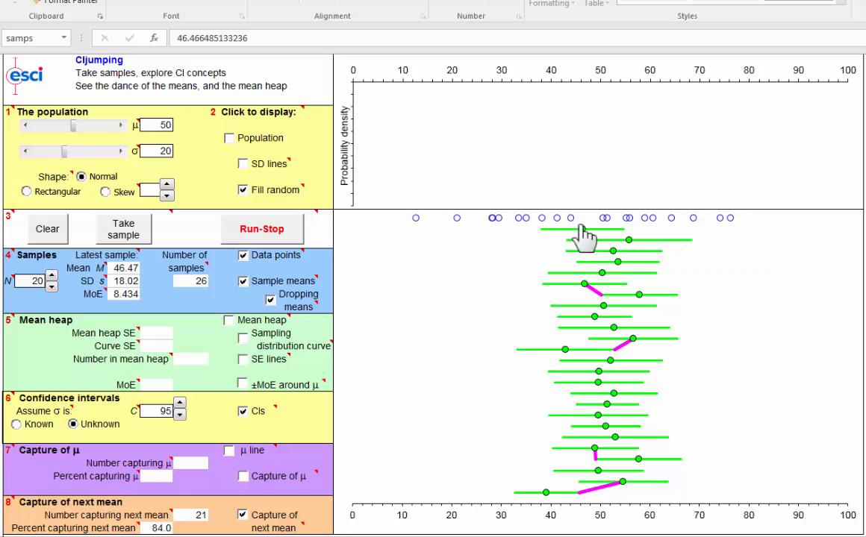
mouse_move(582, 238)
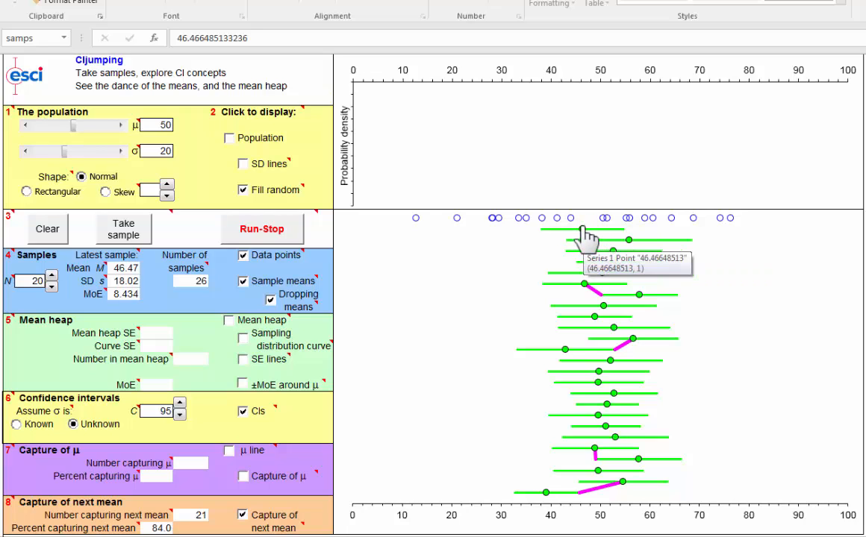
mouse_move(621, 252)
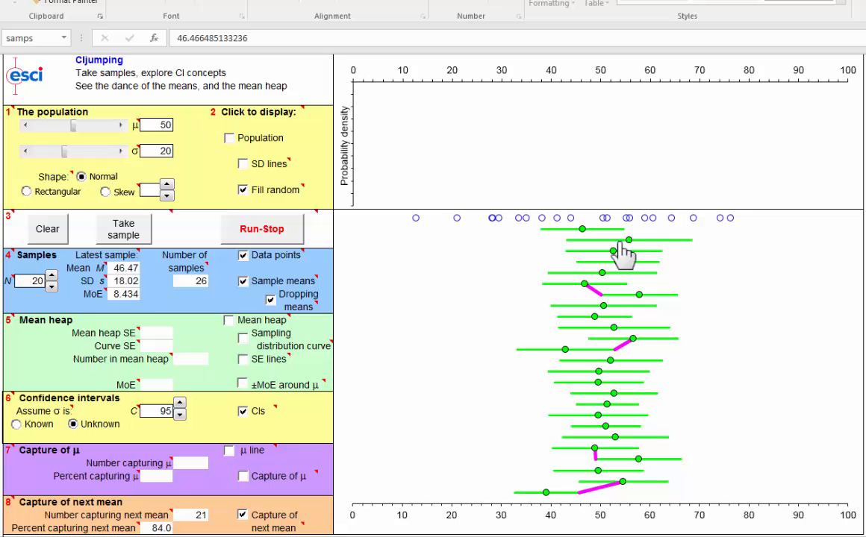
mouse_move(640, 251)
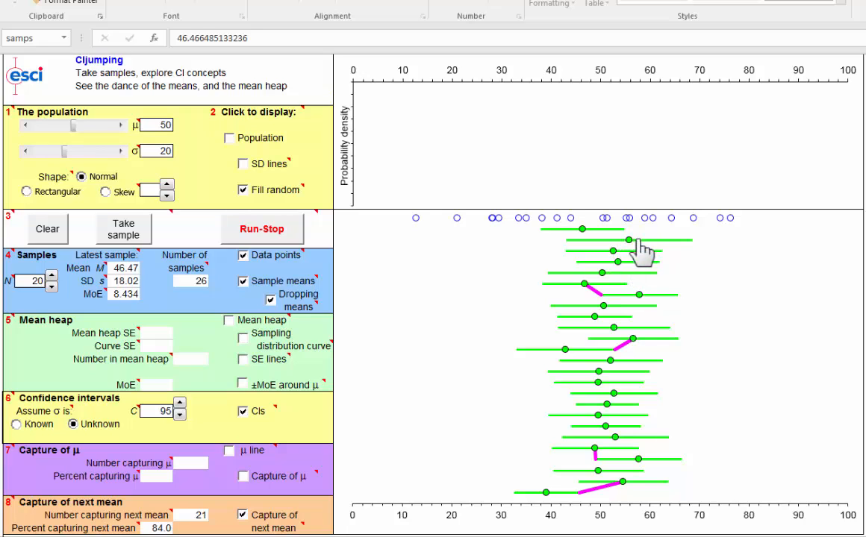
mouse_move(637, 257)
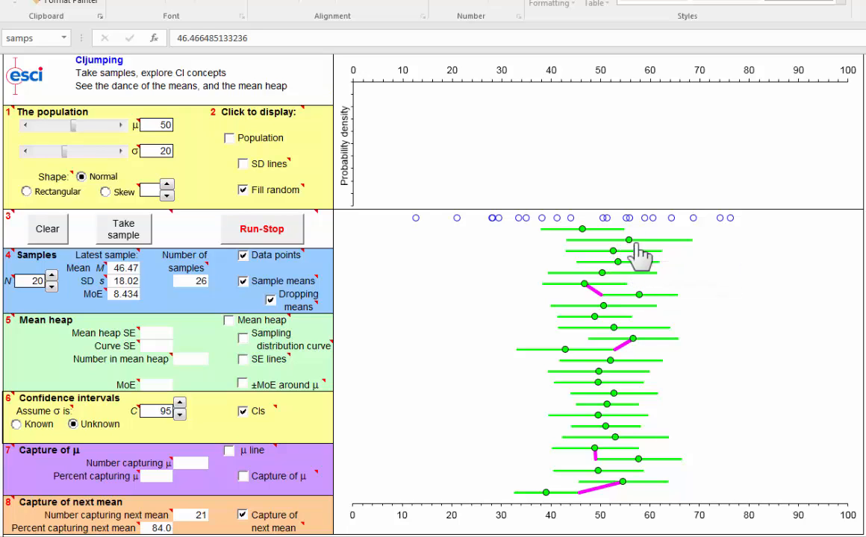
mouse_move(573, 269)
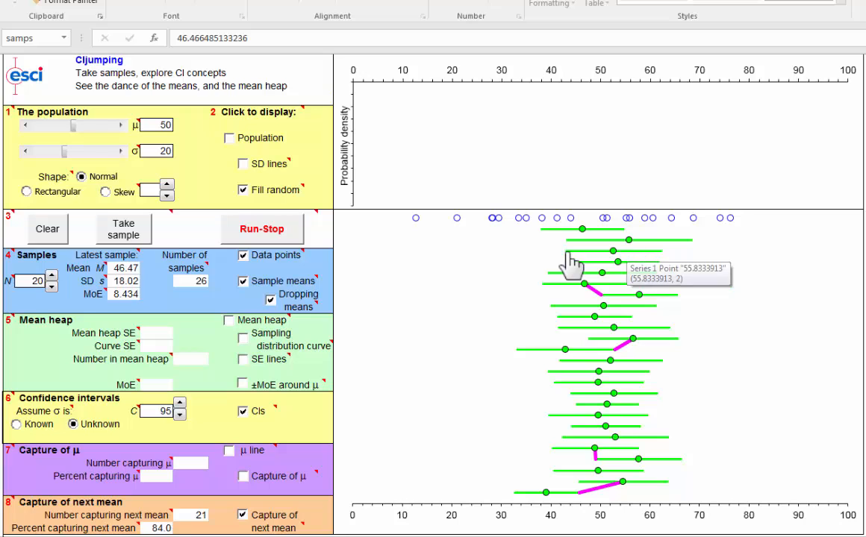
mouse_move(261, 242)
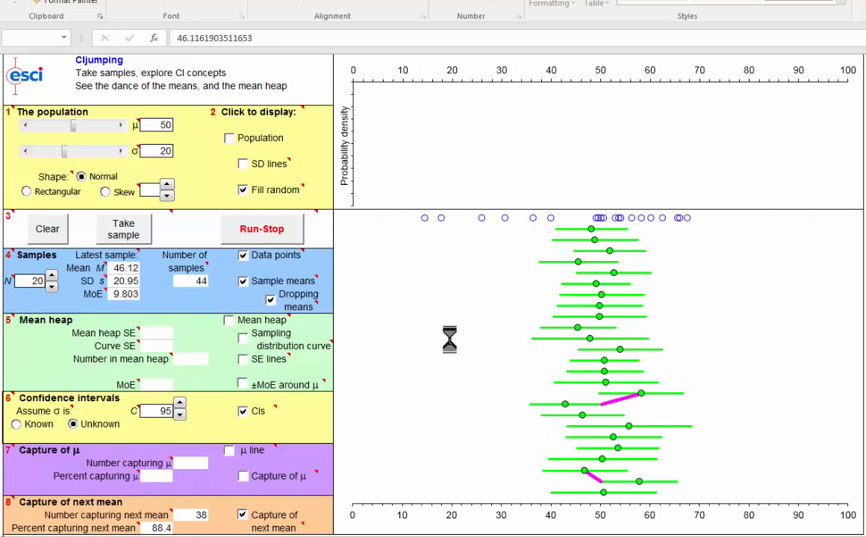
left_click(262, 230)
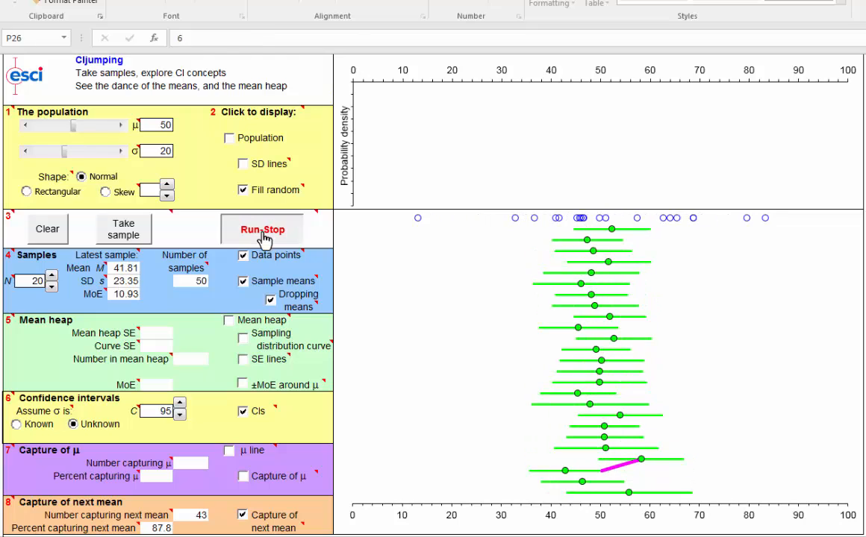
left_click(263, 230)
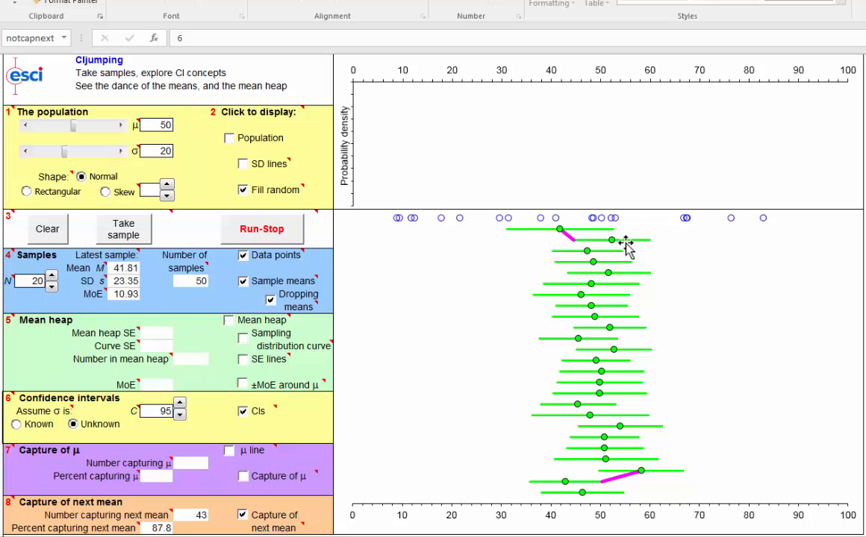
mouse_move(626, 245)
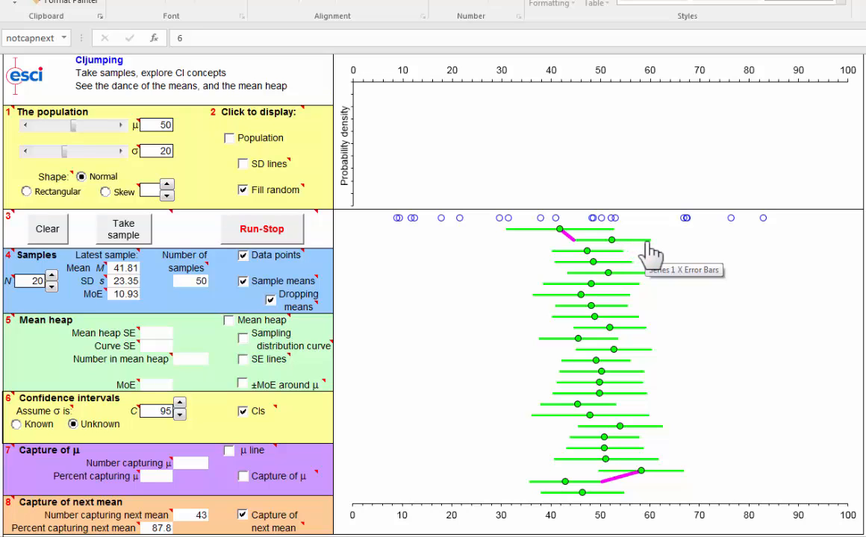
mouse_move(649, 251)
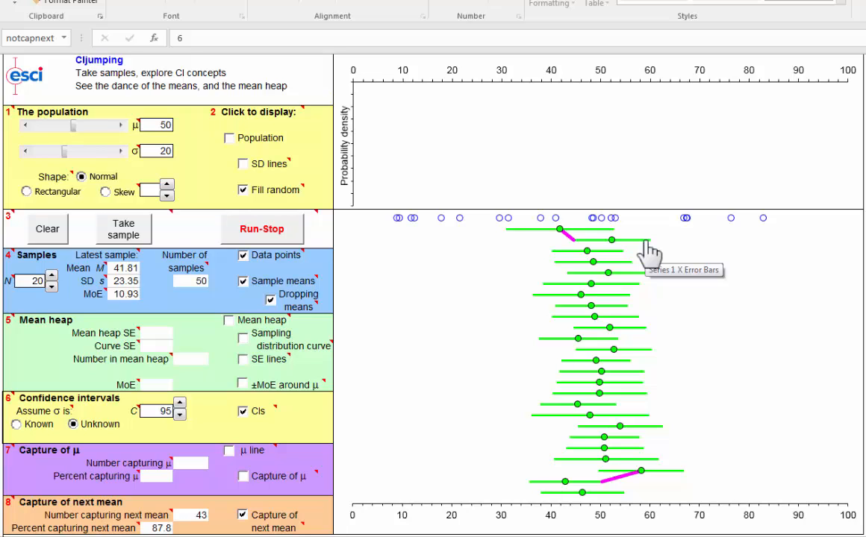
mouse_move(585, 251)
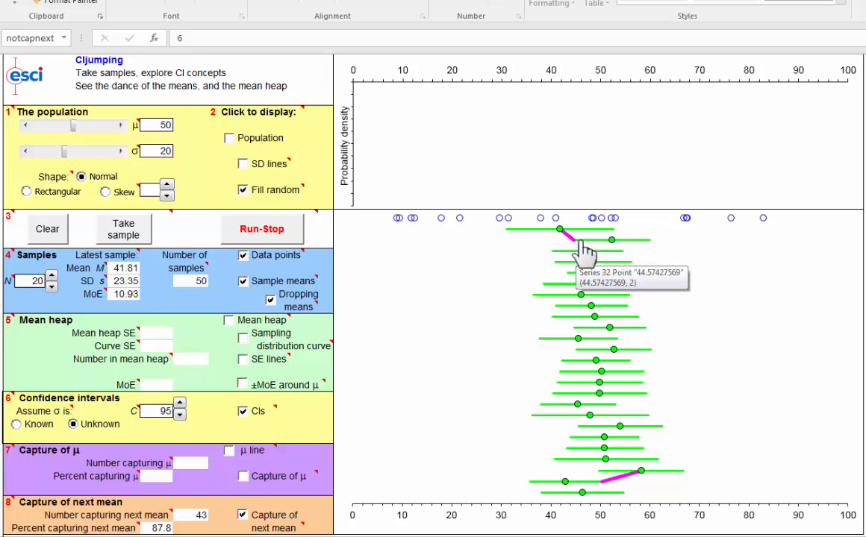
mouse_move(582, 254)
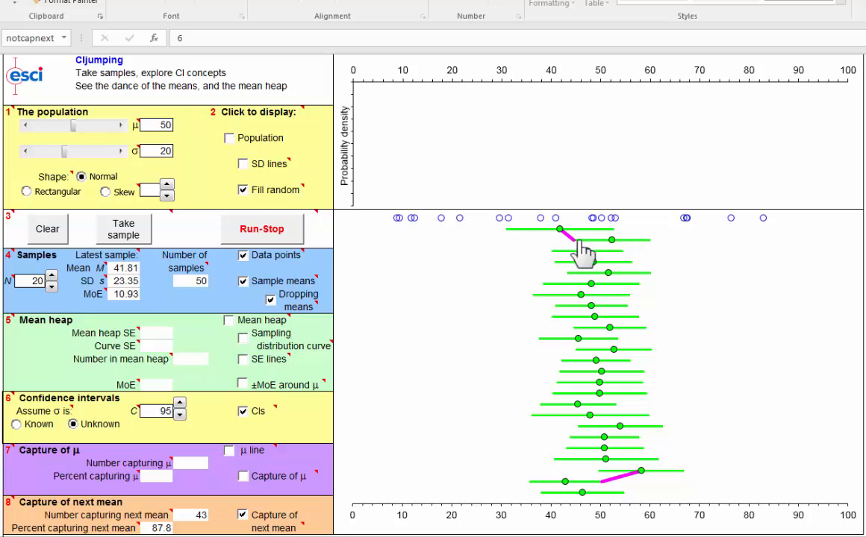
mouse_move(657, 247)
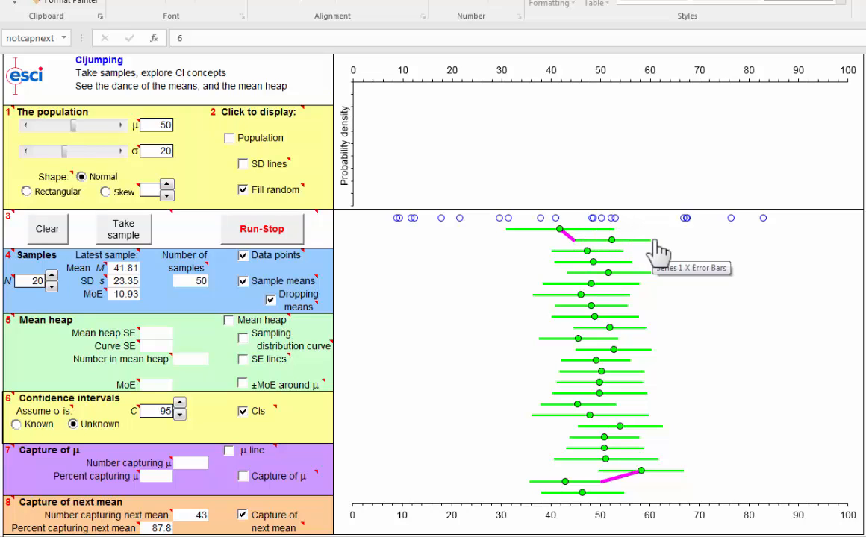
mouse_move(713, 327)
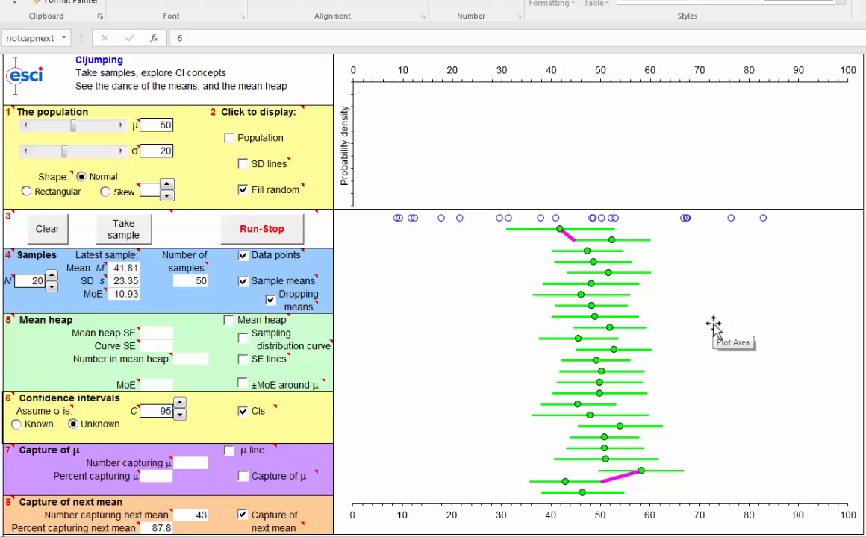
mouse_move(707, 334)
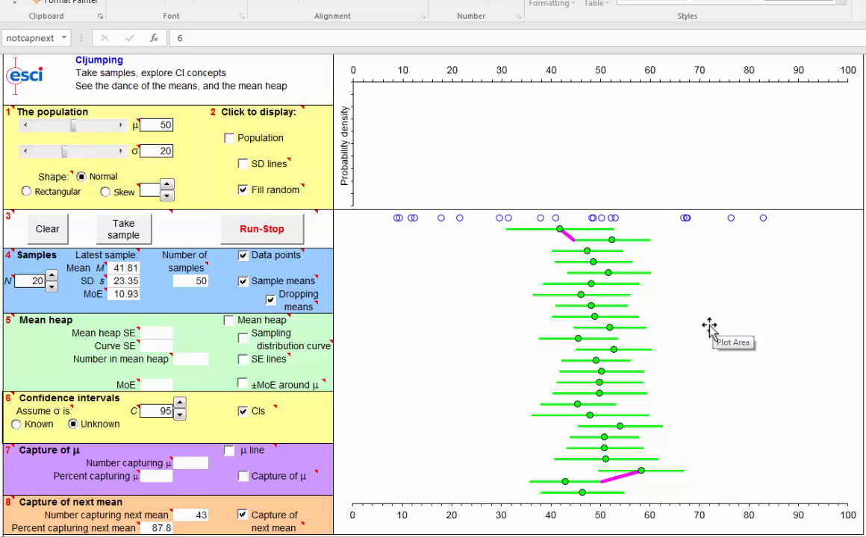
mouse_move(679, 321)
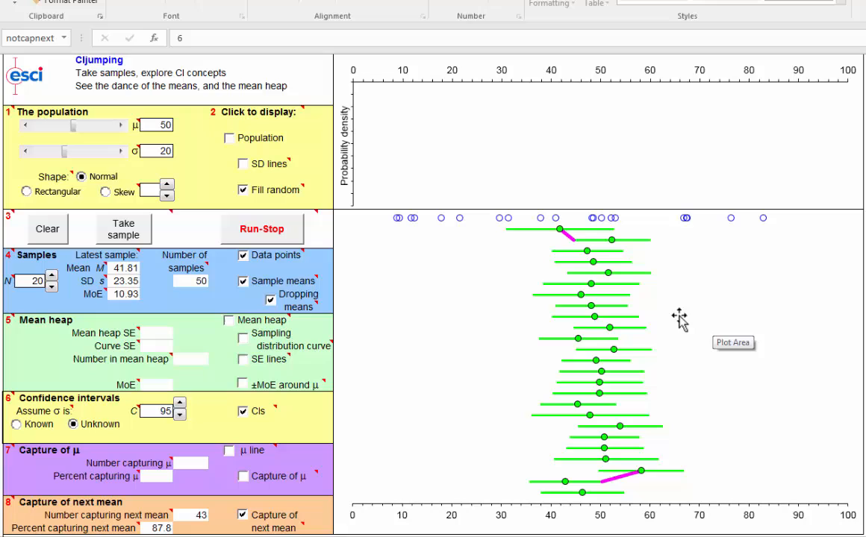
mouse_move(694, 340)
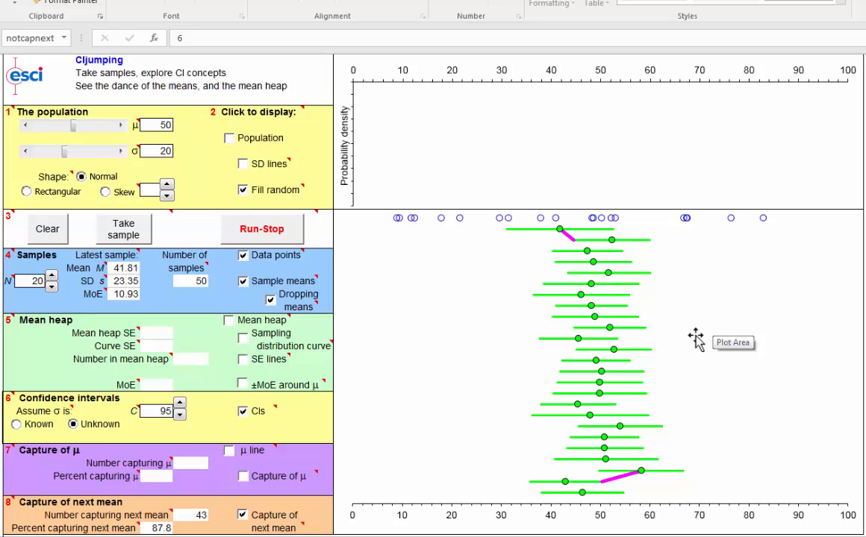